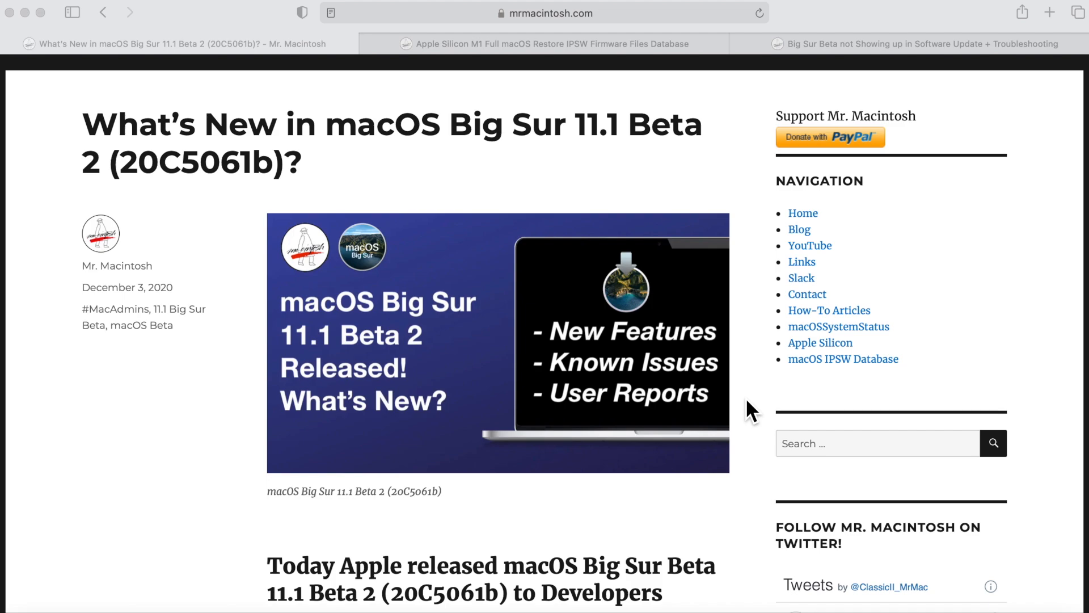
# - Open the Apple Silicon firmware restore (DFU Mode) article in a fifth tab and scroll its intro
pyautogui.scroll(-3)
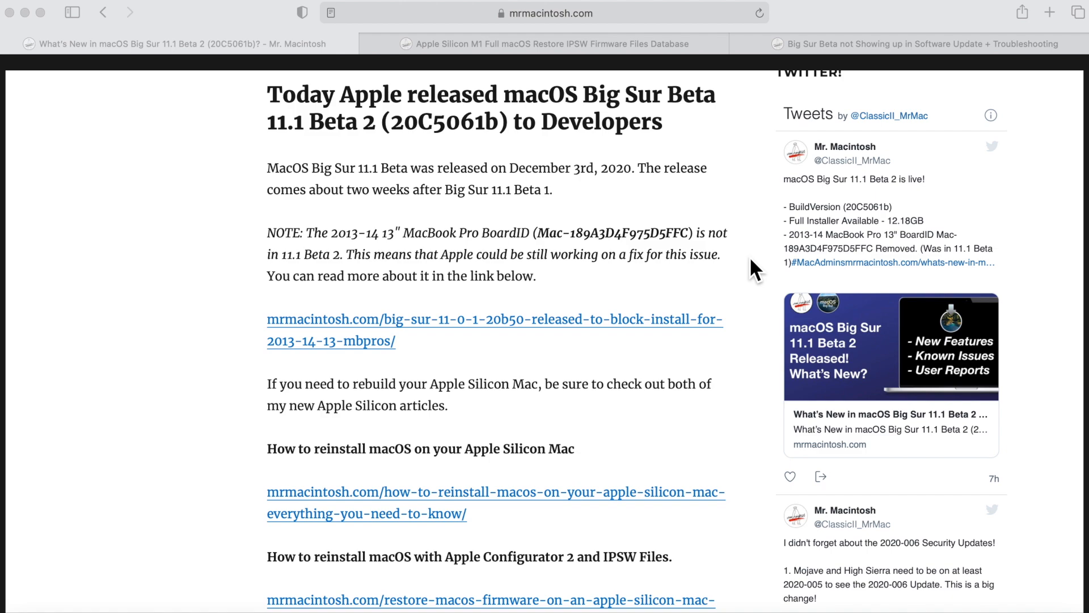
pyautogui.moveTo(688, 303)
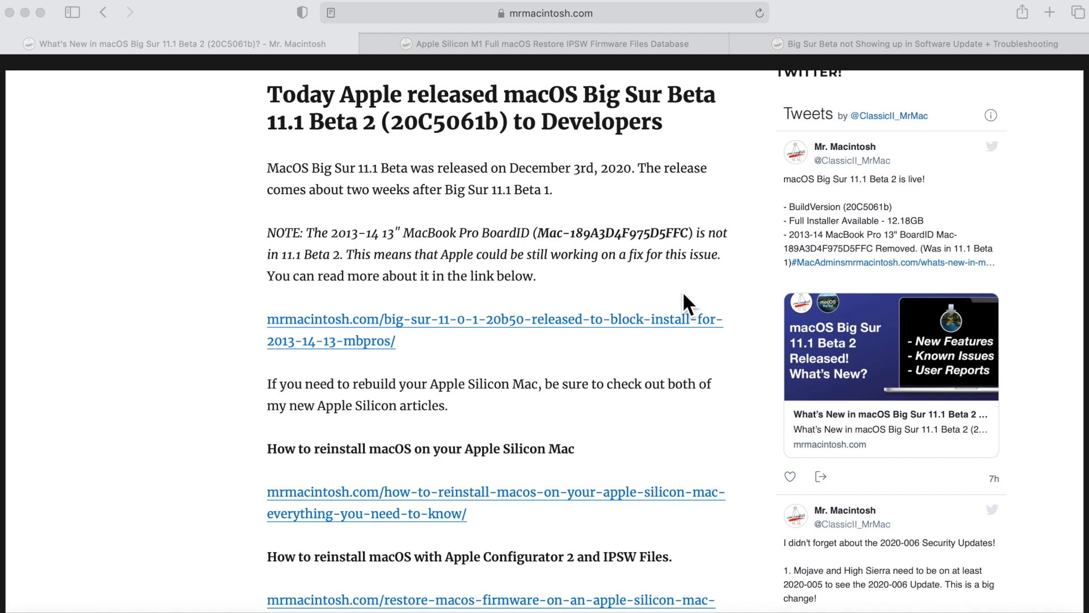
pyautogui.doubleClick(590, 232)
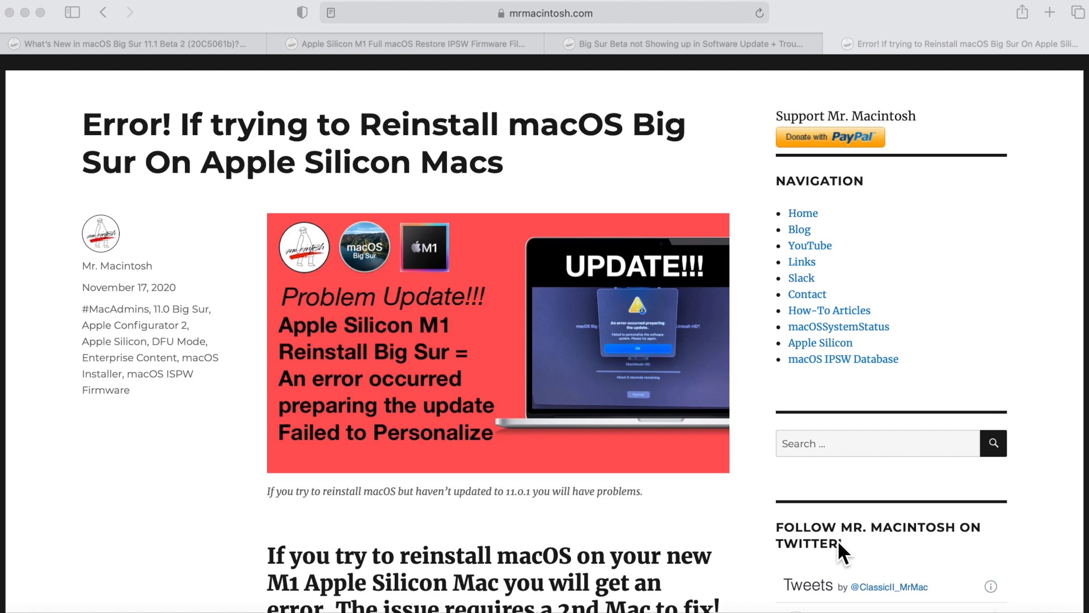
pyautogui.scroll(-3)
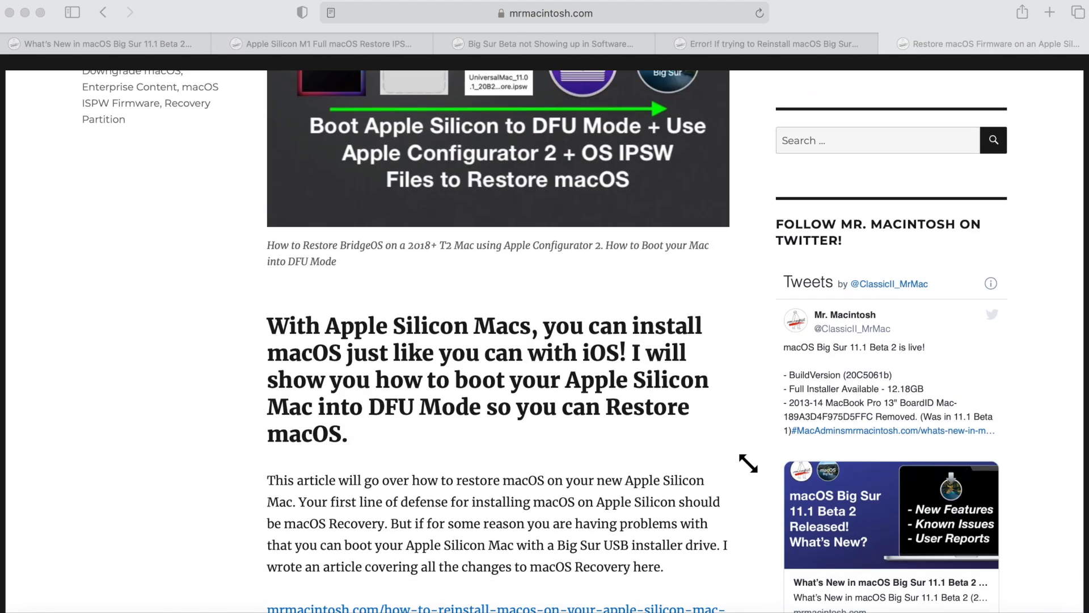
# - Scroll past the personalize-update error to the Big Sur download-errors update video
pyautogui.scroll(-3)
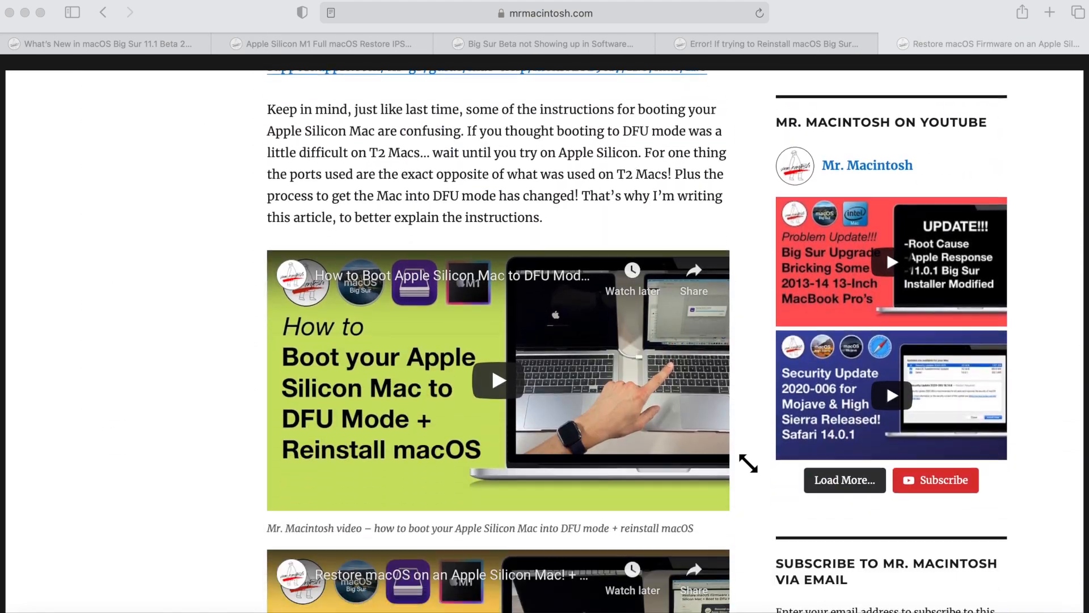
pyautogui.scroll(-3)
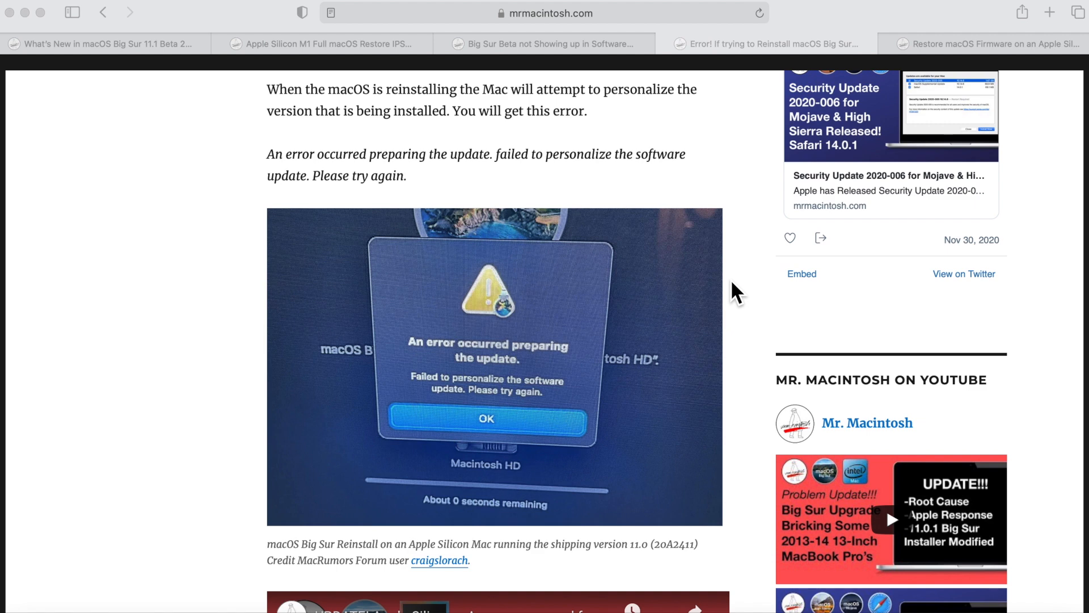
pyautogui.scroll(-3)
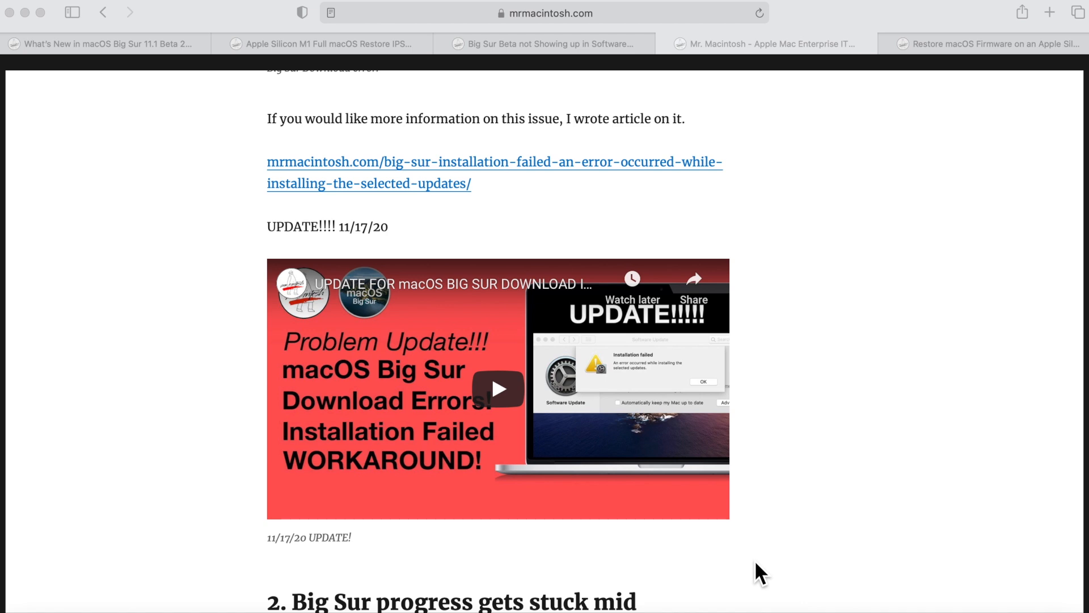
pyautogui.moveTo(622, 402)
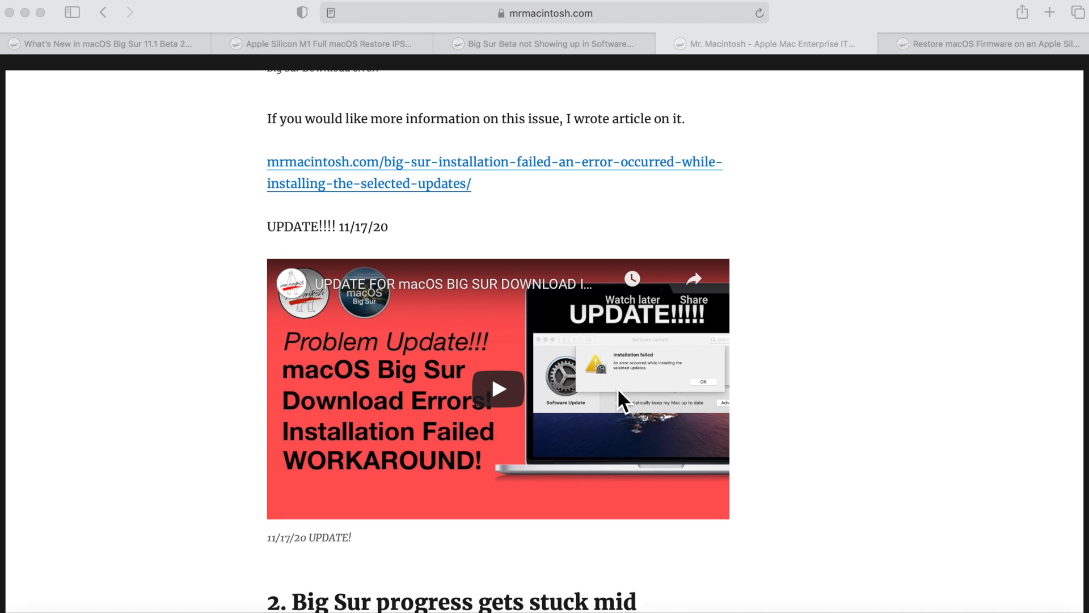
pyautogui.moveTo(633, 394)
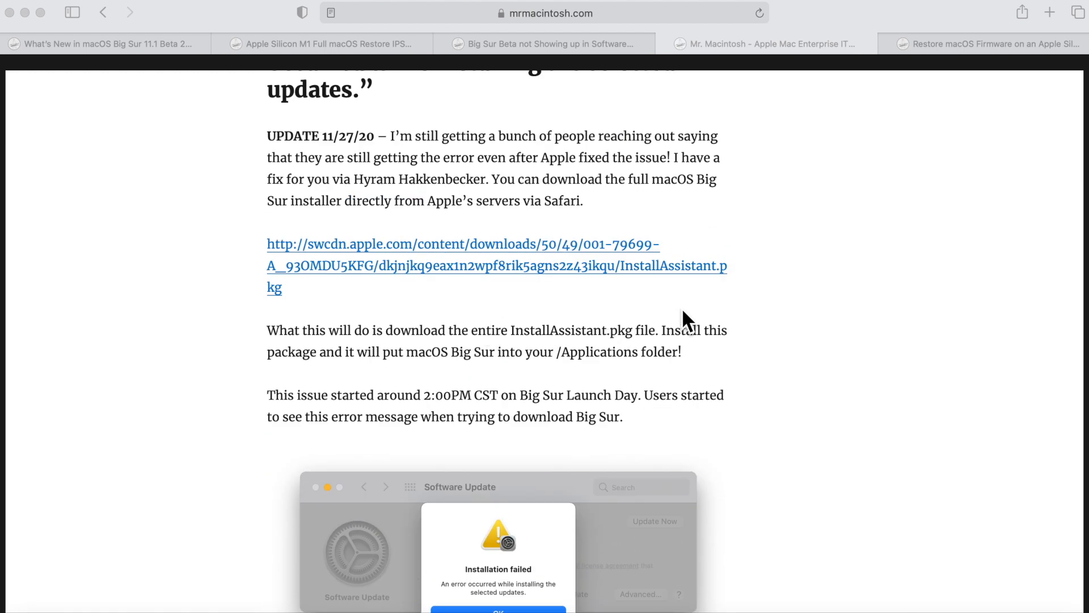
pyautogui.moveTo(487, 324)
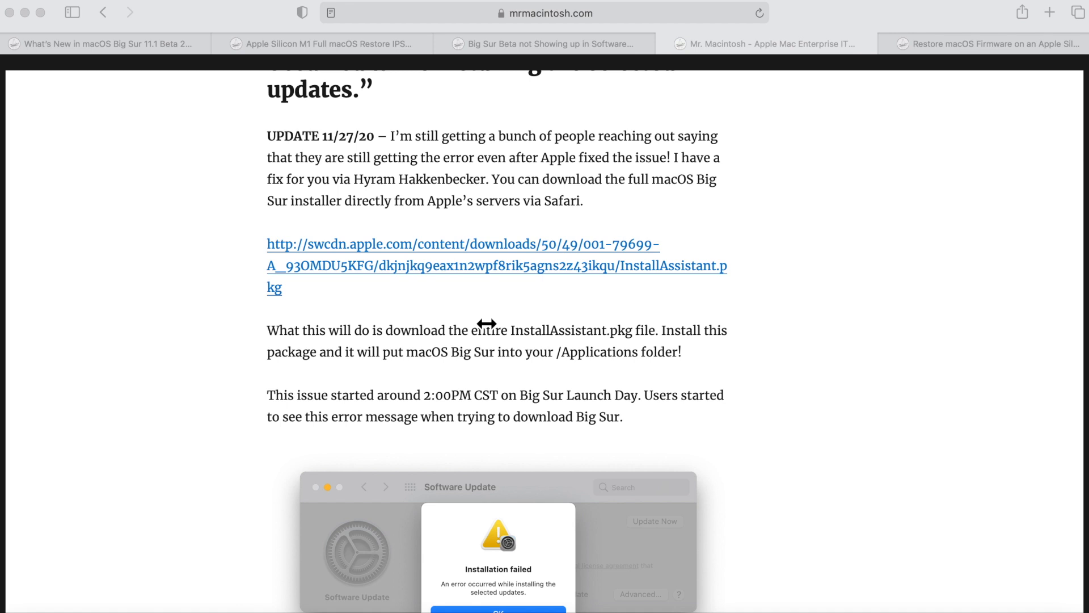
pyautogui.moveTo(467, 320)
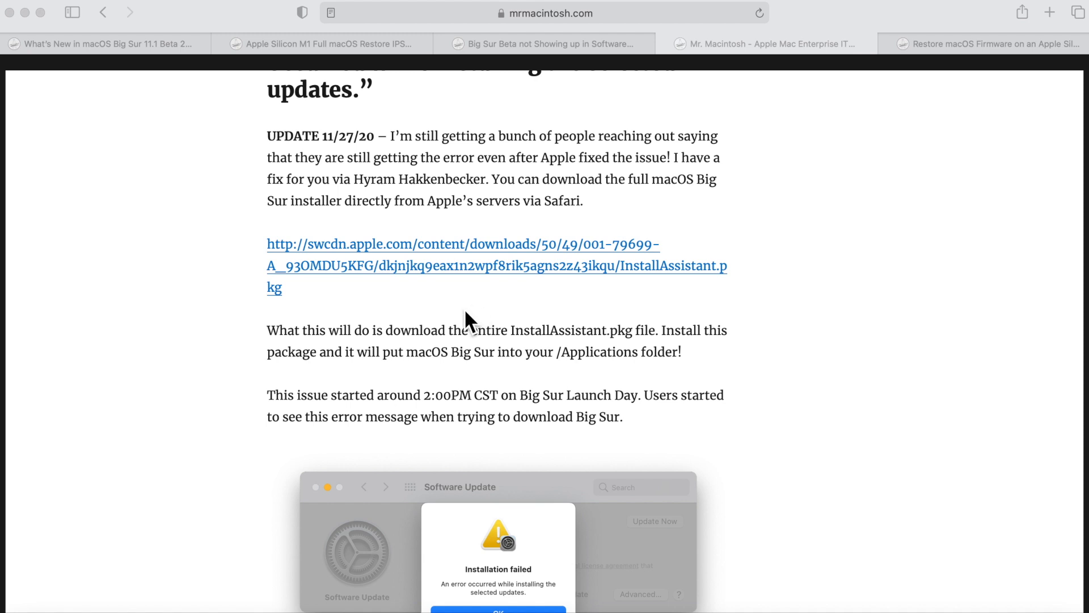
pyautogui.moveTo(649, 281)
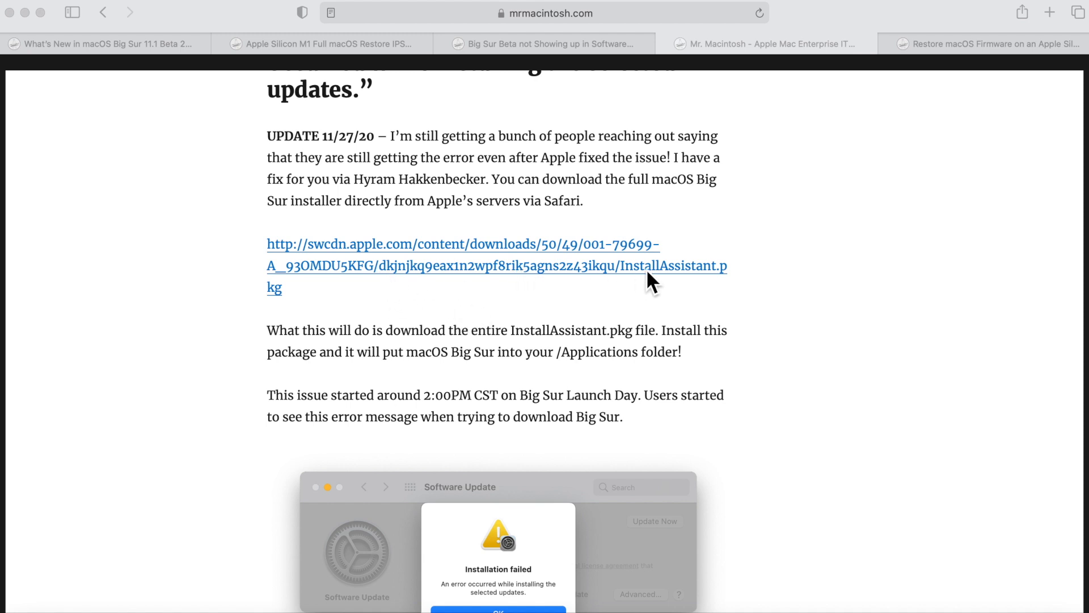
pyautogui.moveTo(629, 288)
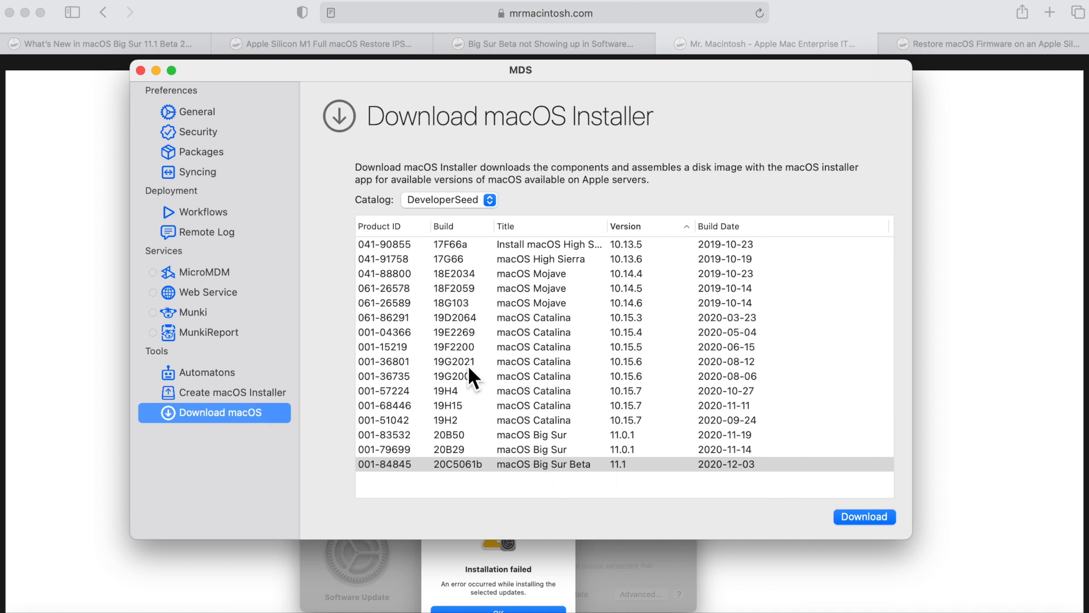
pyautogui.moveTo(864, 523)
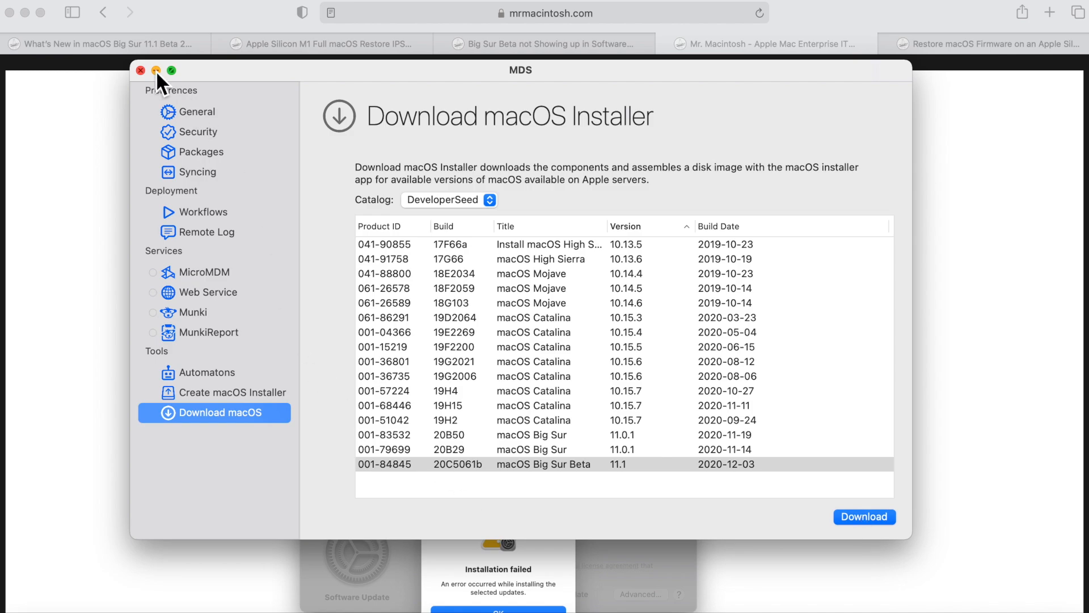
# - Minimize the MDS installer window to reveal the installation-stuck-midway section
pyautogui.click(155, 71)
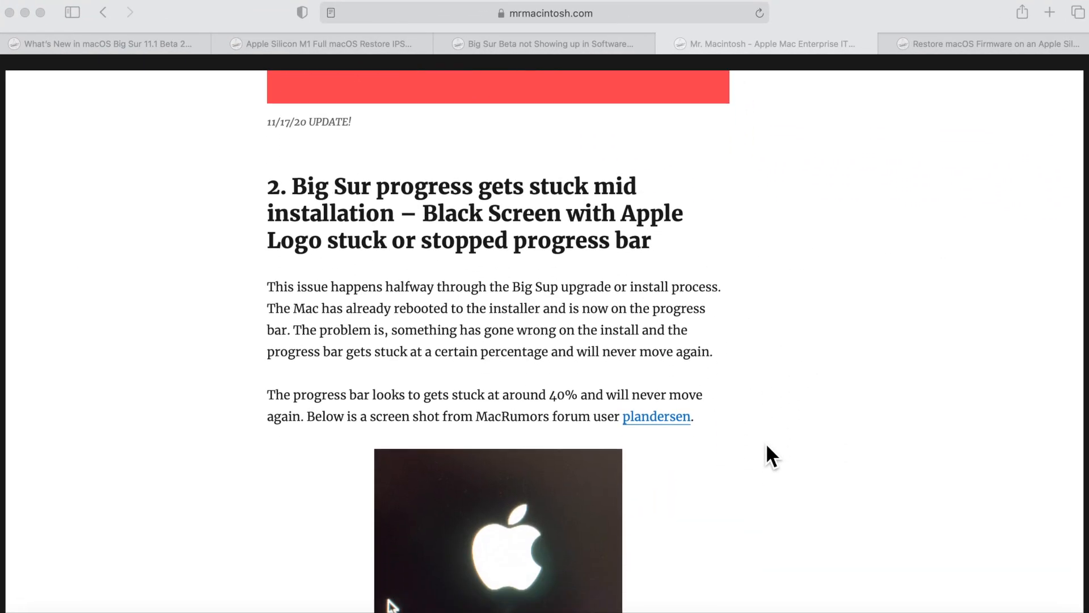
# - Scroll the Big Sur 11.1 Beta 2 article through its intro and BoardID note
pyautogui.scroll(-3)
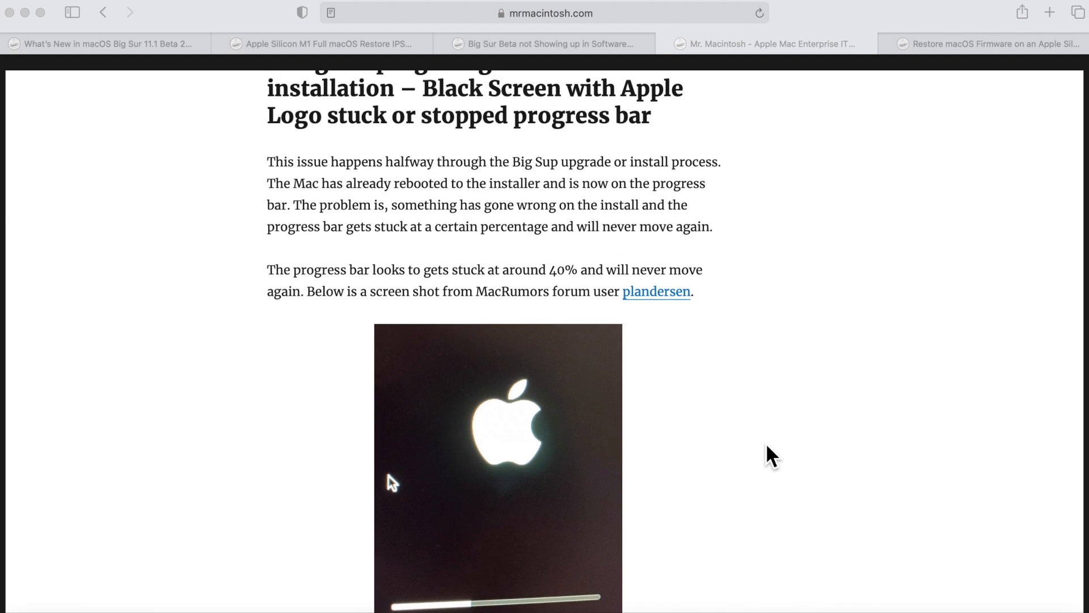
pyautogui.scroll(-3)
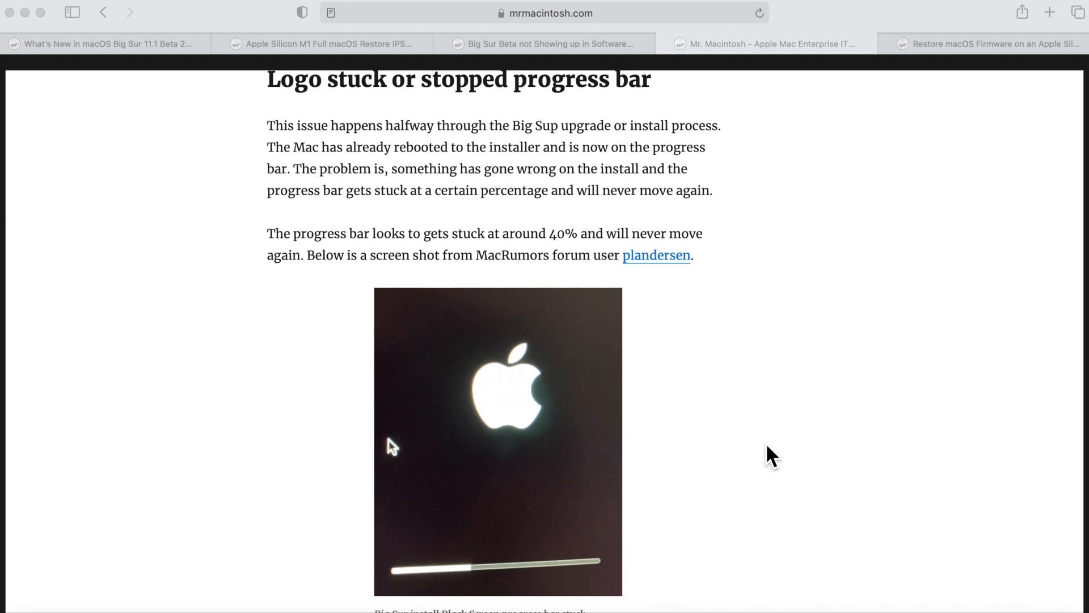
pyautogui.scroll(-3)
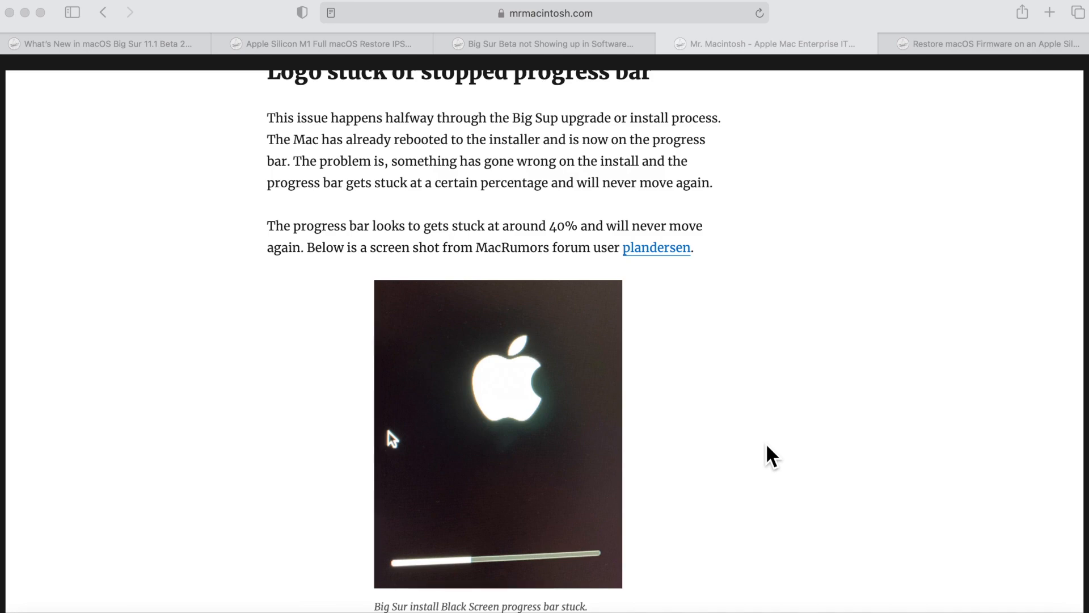
pyautogui.scroll(-3)
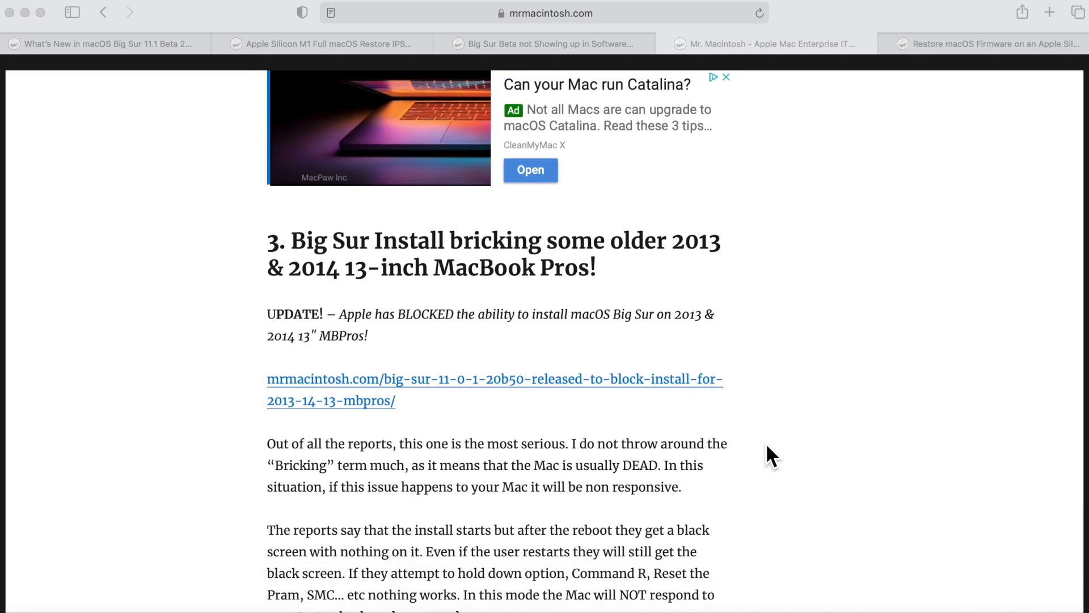
pyautogui.scroll(-3)
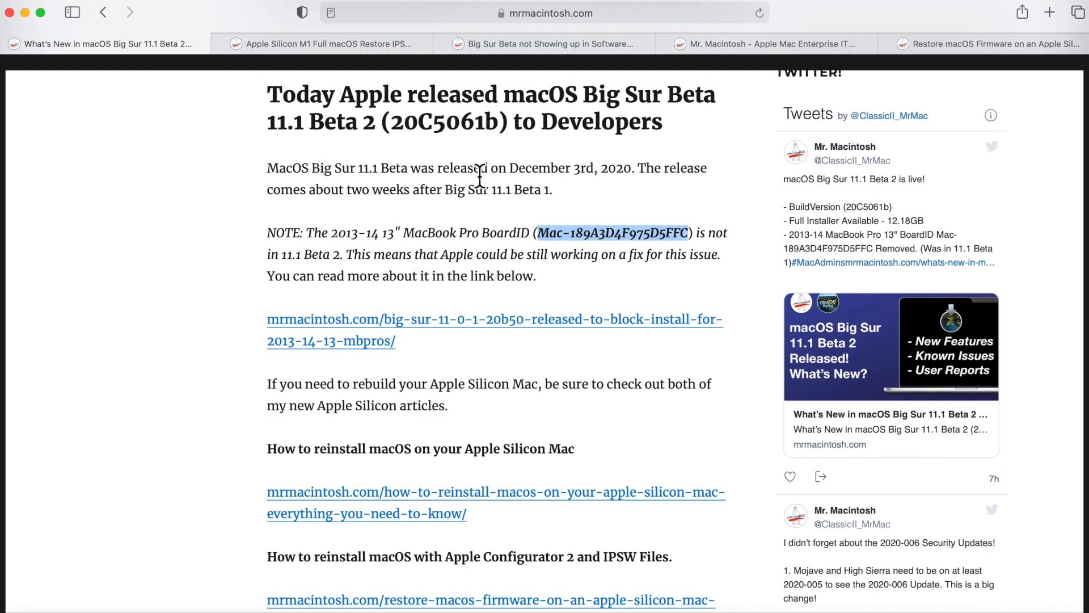
pyautogui.scroll(-3)
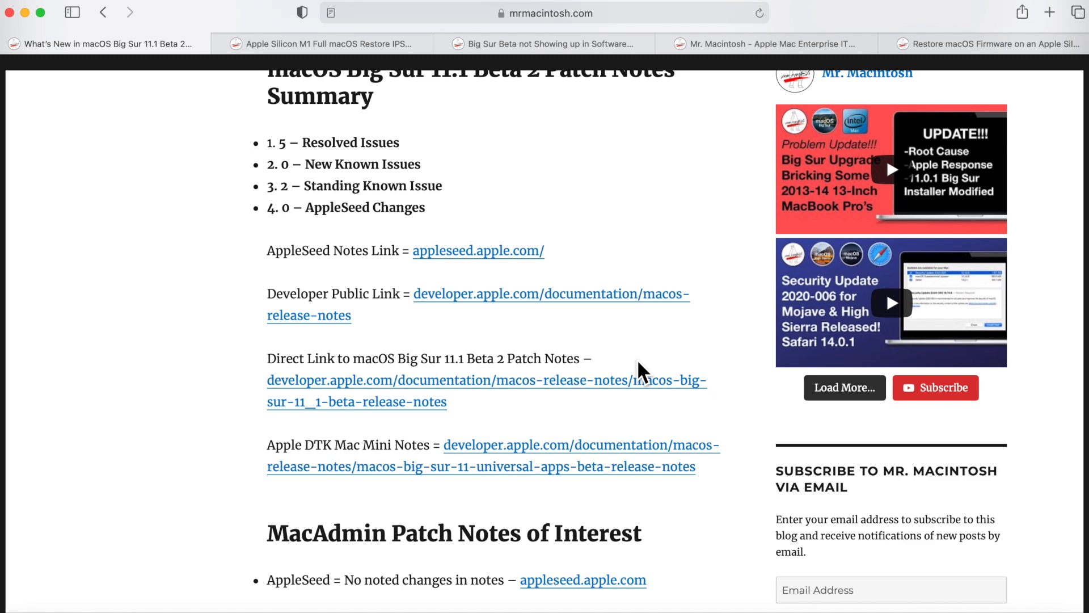
# - Scroll to the patch notes showing Full Installer, Delta and Combo Update sizes
pyautogui.scroll(-3)
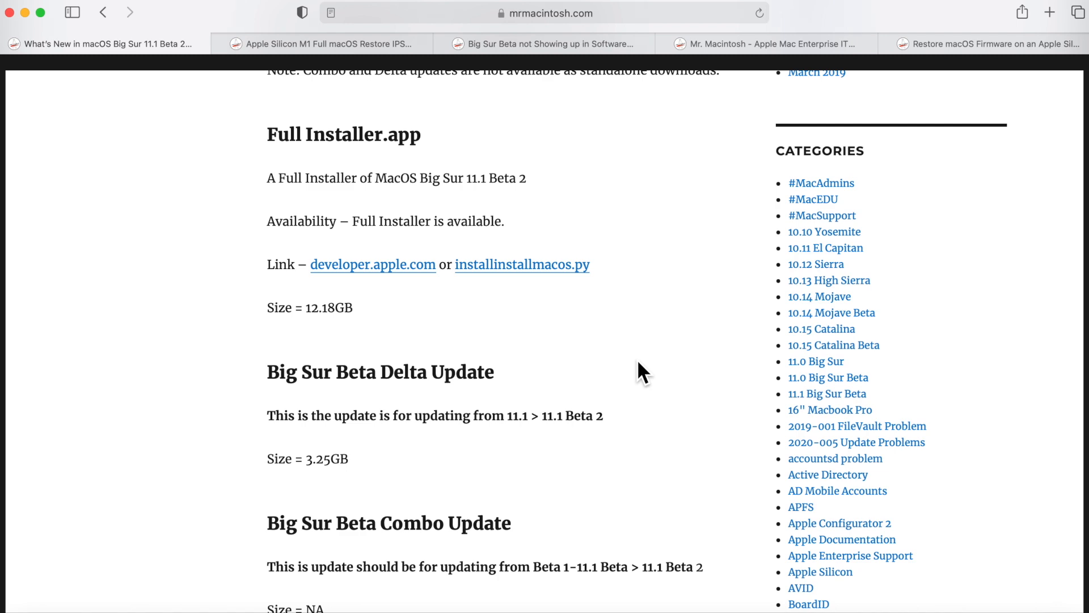
pyautogui.moveTo(601, 479)
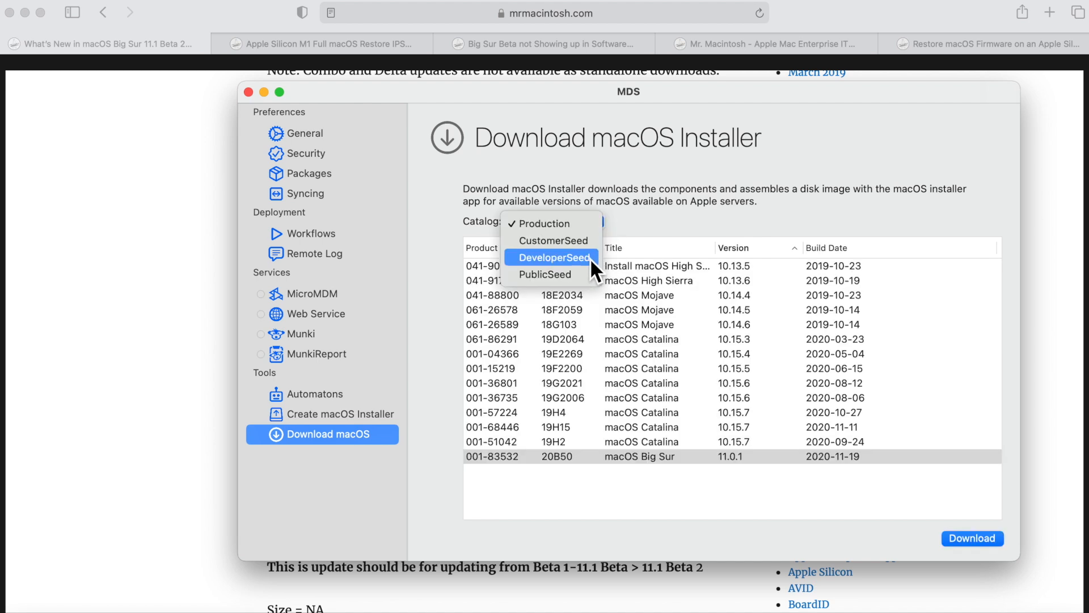
# - Pick Big Sur Beta 11.1 (20C5061b) in MDS downloads, minimize MDS, and show the Beta troubleshooting article
pyautogui.click(557, 257)
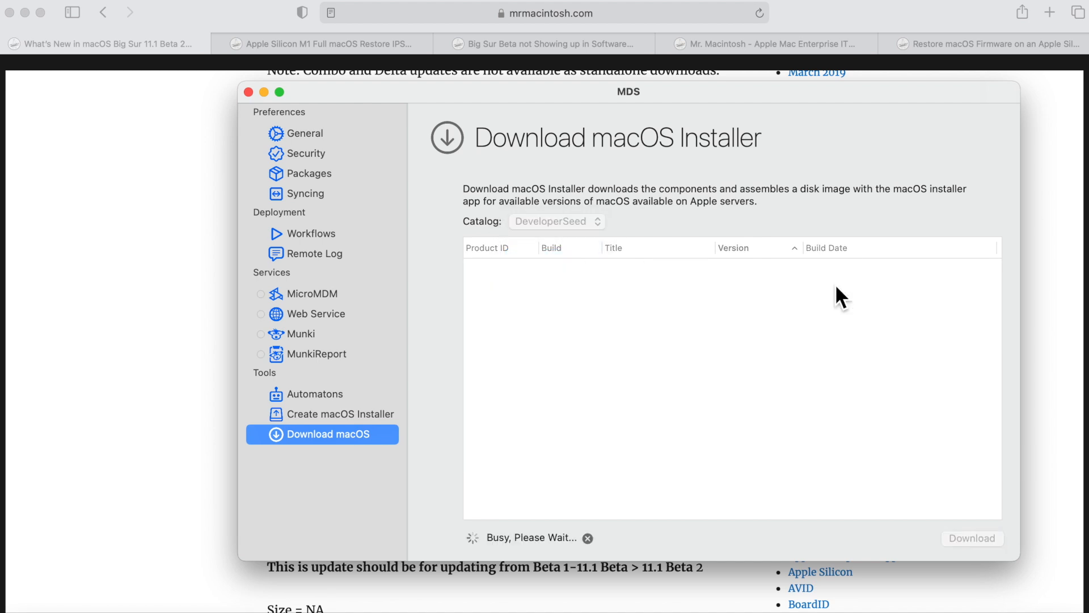
pyautogui.click(566, 485)
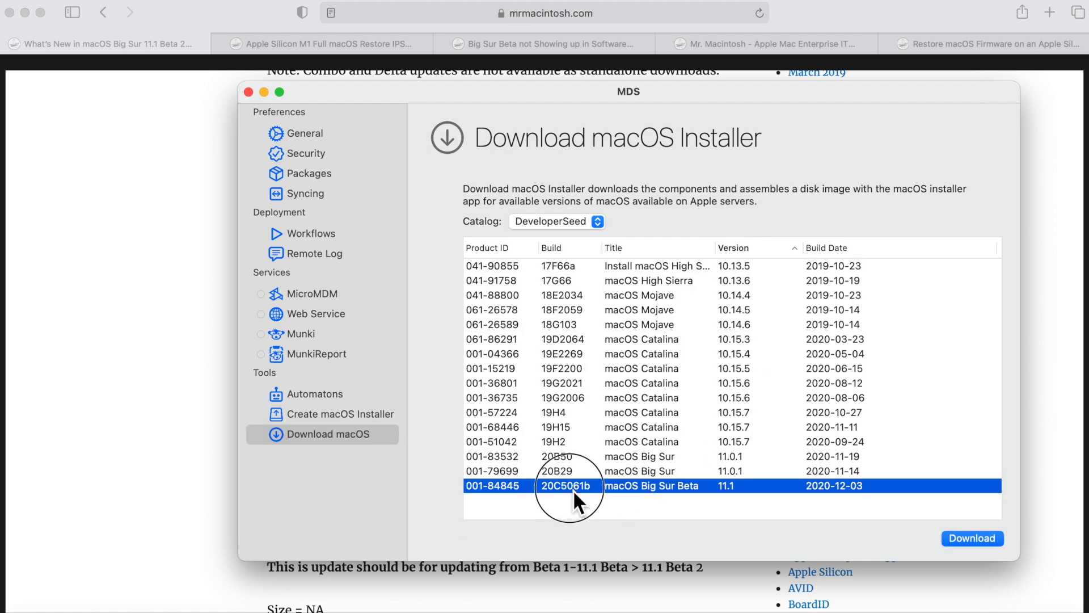
pyautogui.moveTo(674, 505)
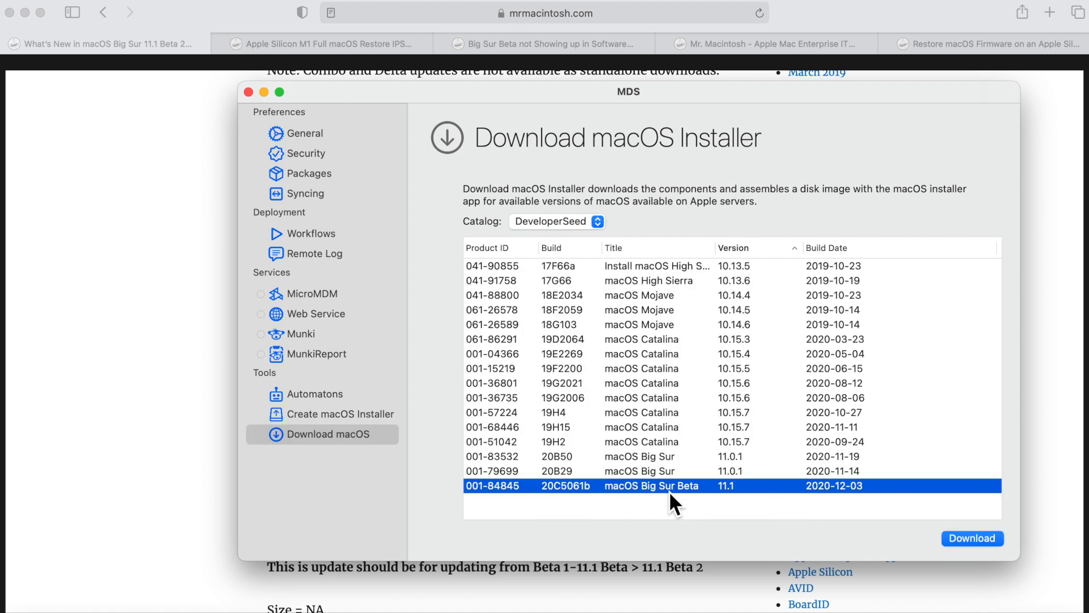
pyautogui.moveTo(842, 505)
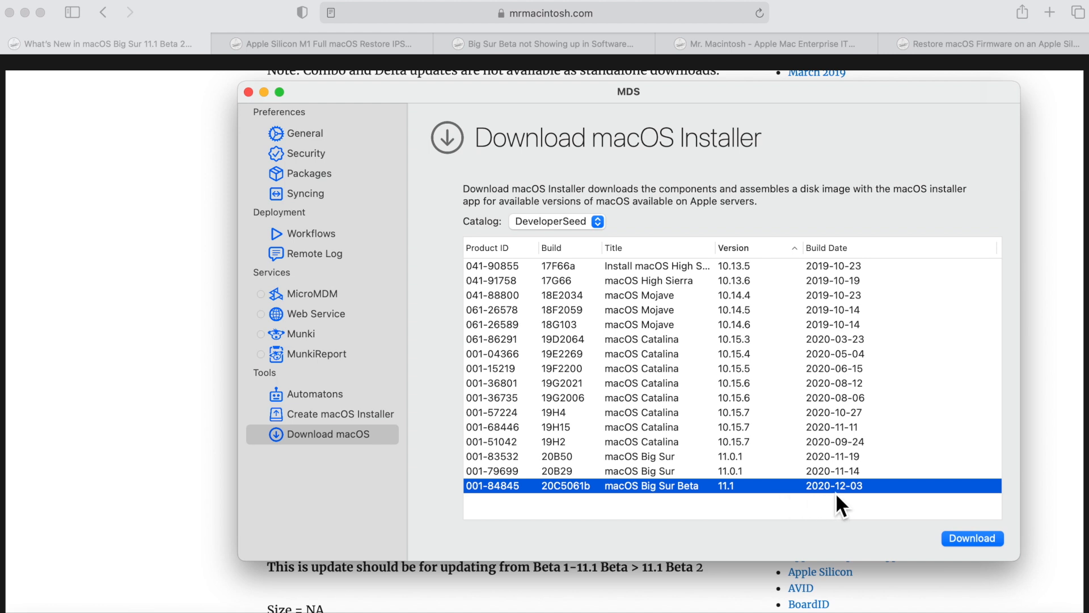
pyautogui.moveTo(576, 508)
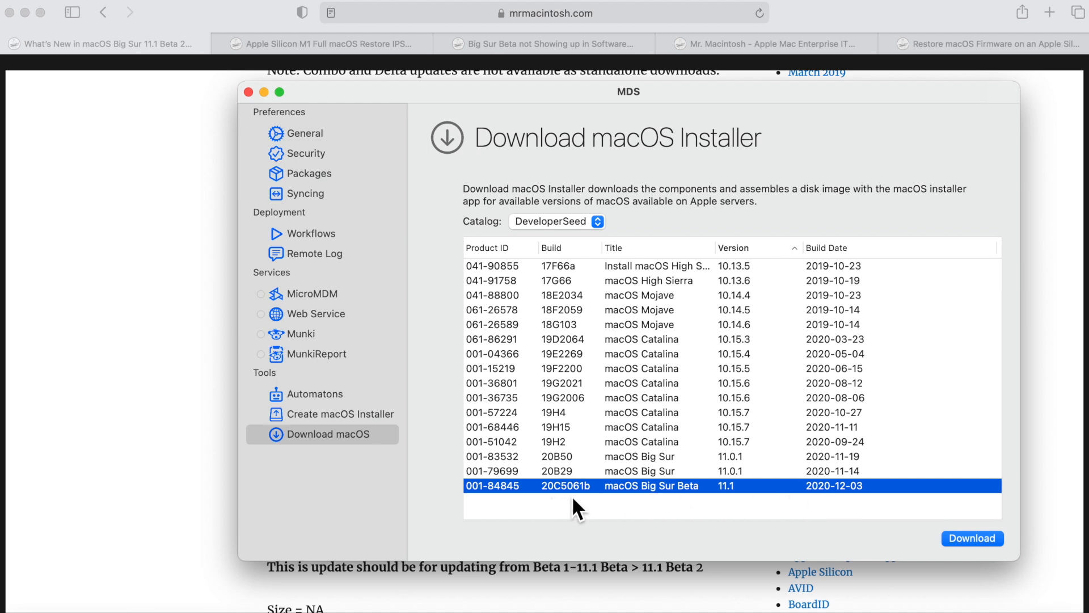
pyautogui.moveTo(264, 99)
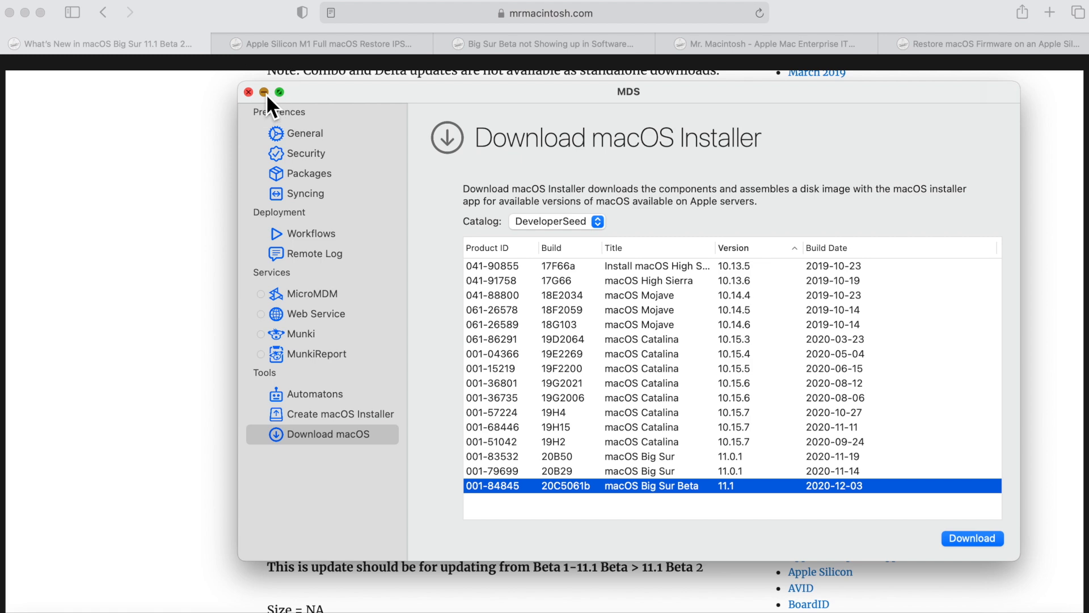
pyautogui.click(248, 91)
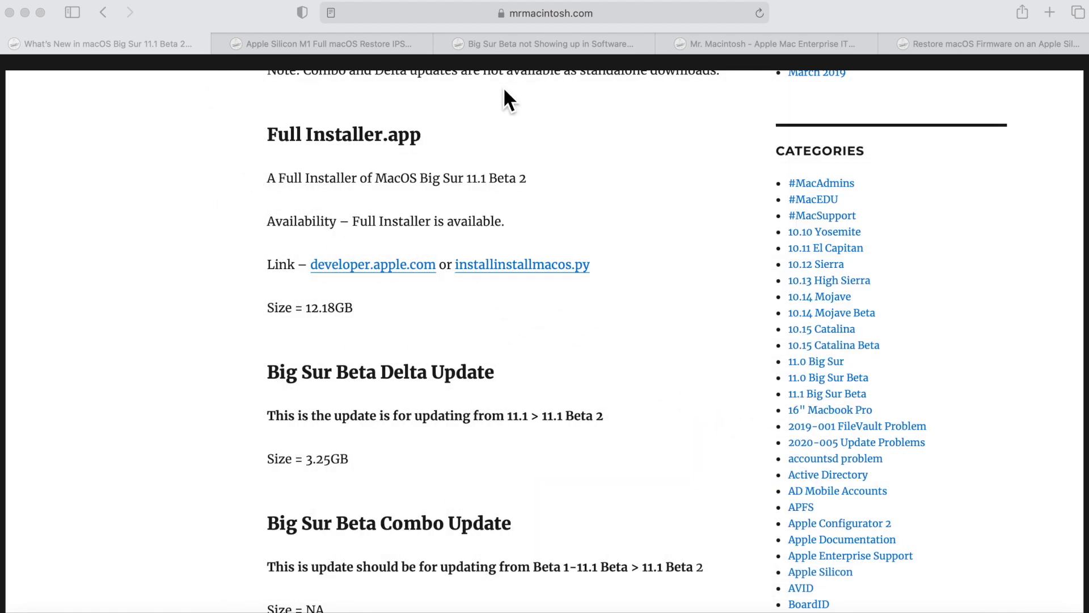
pyautogui.moveTo(549, 44)
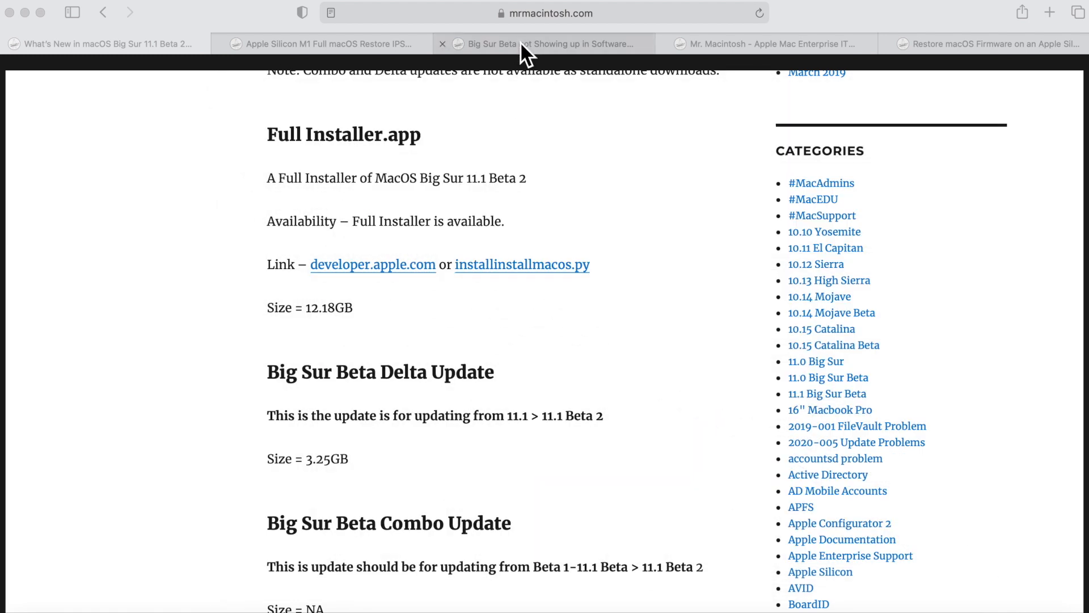
pyautogui.click(548, 44)
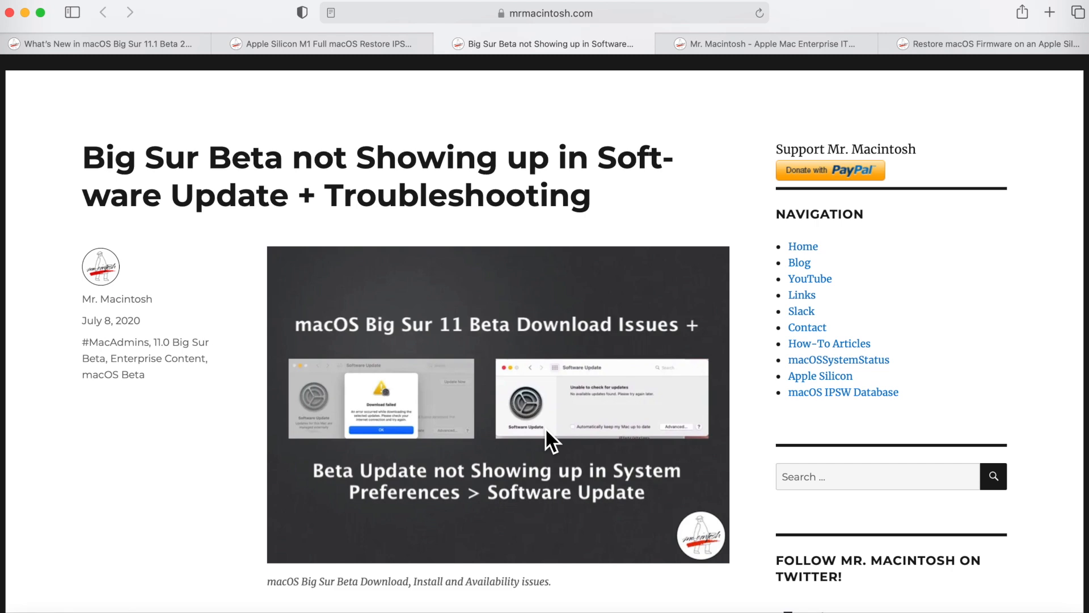
pyautogui.moveTo(588, 440)
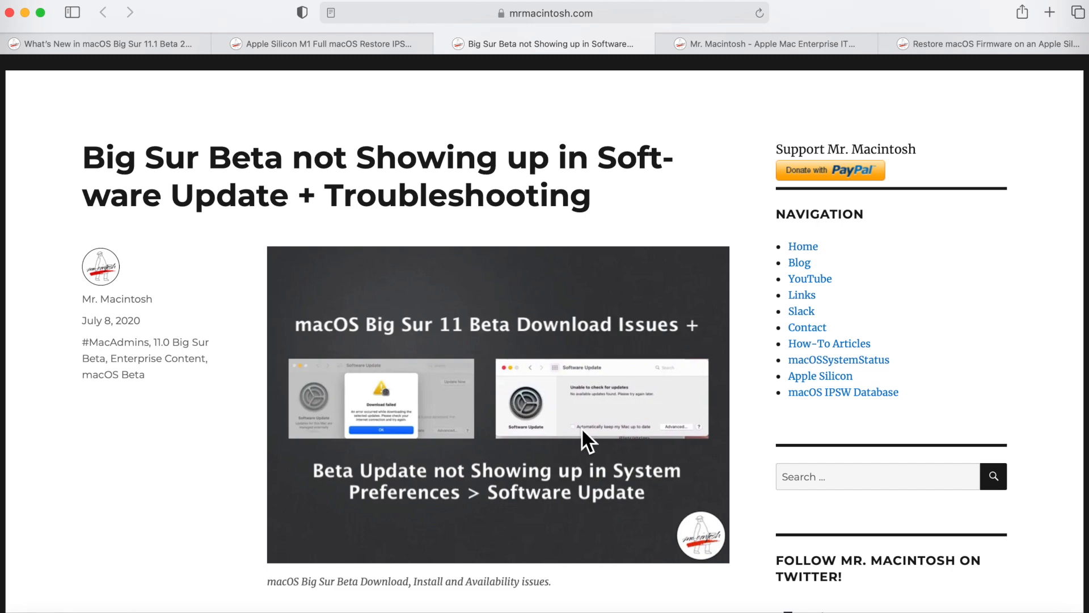
pyautogui.moveTo(524, 452)
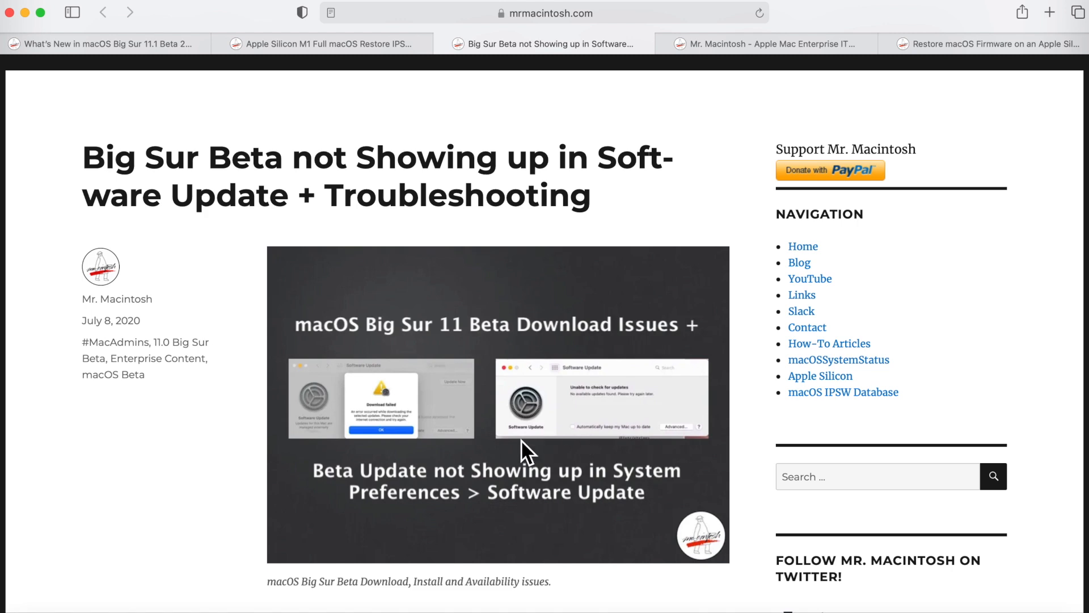
pyautogui.moveTo(550, 448)
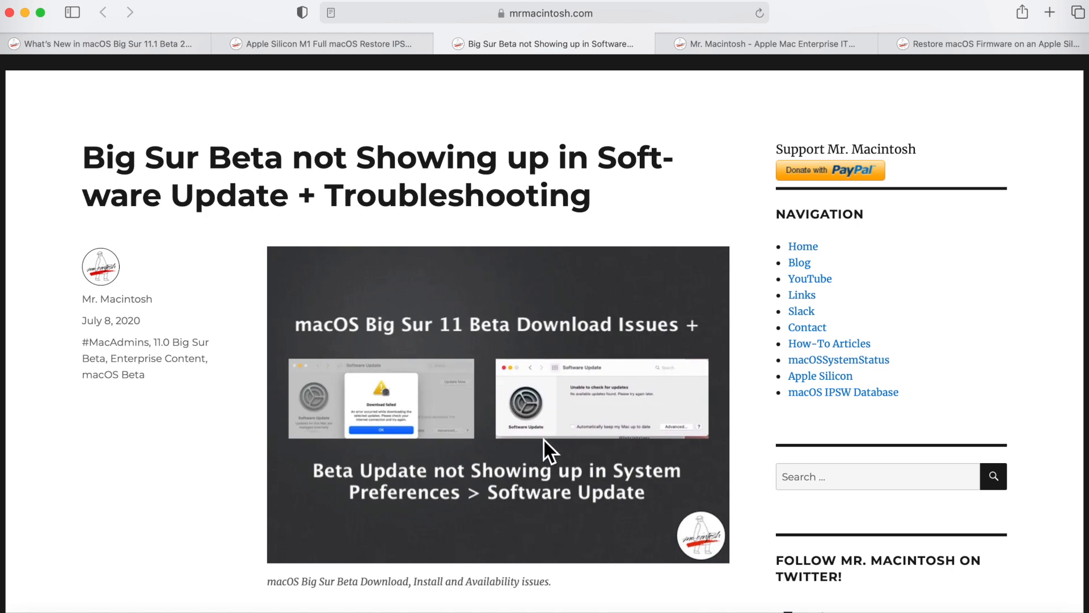
pyautogui.moveTo(541, 446)
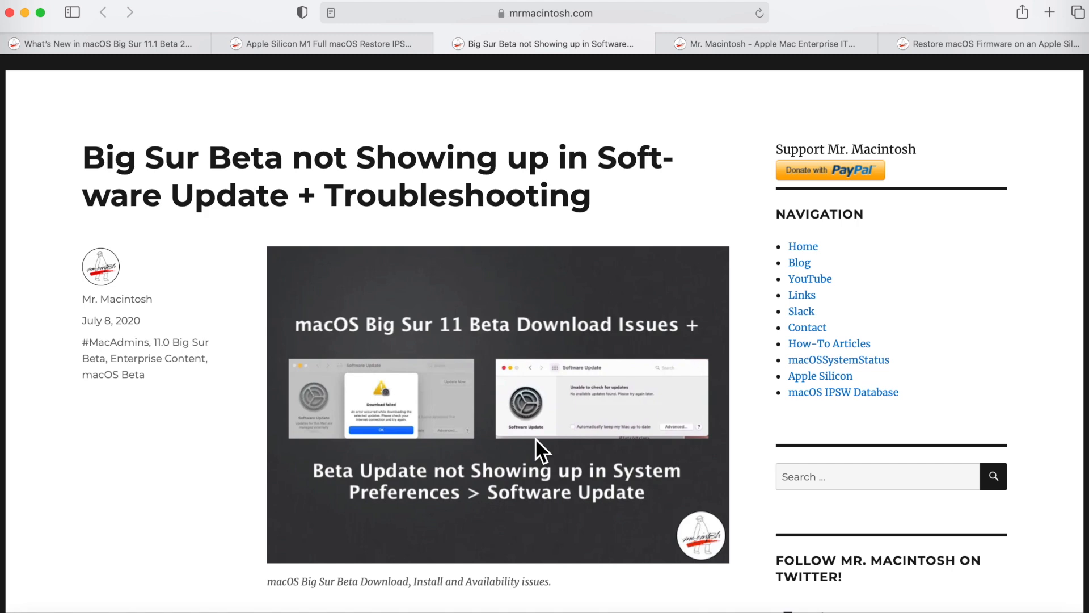
pyautogui.moveTo(561, 447)
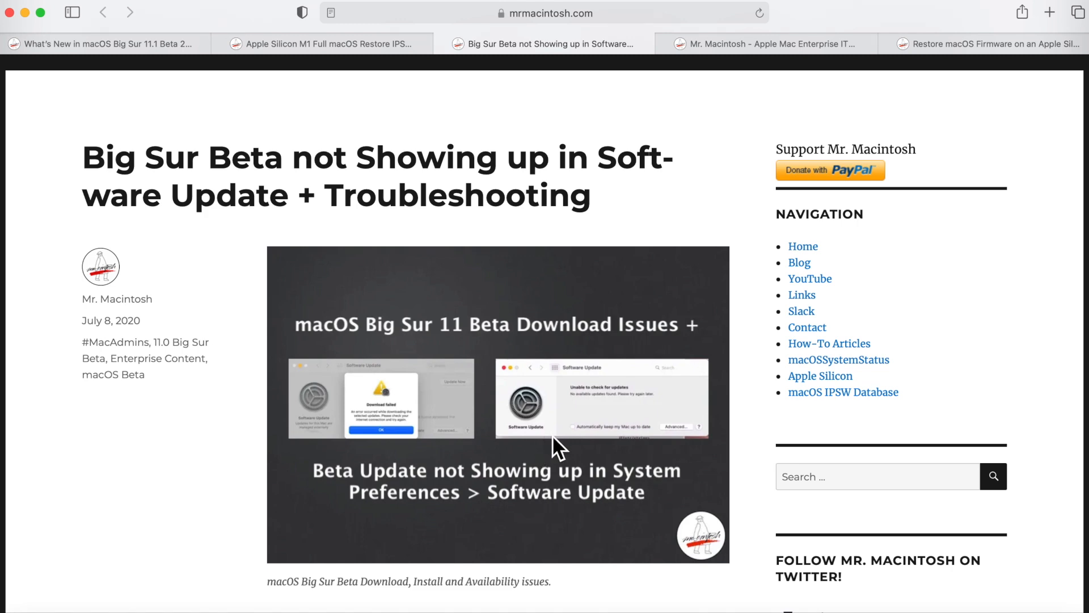
pyautogui.moveTo(541, 441)
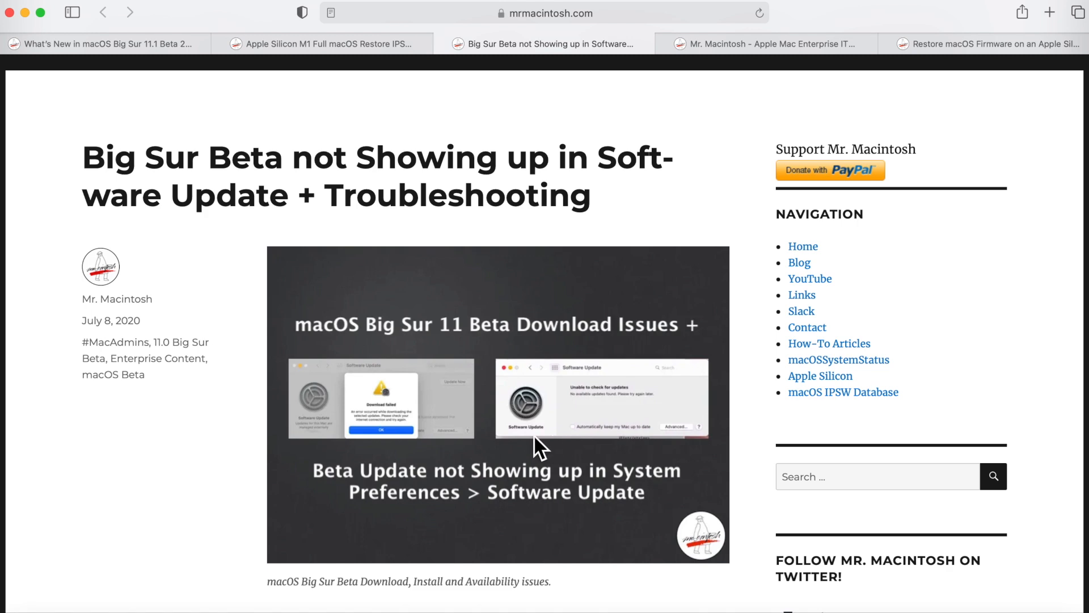
pyautogui.moveTo(548, 447)
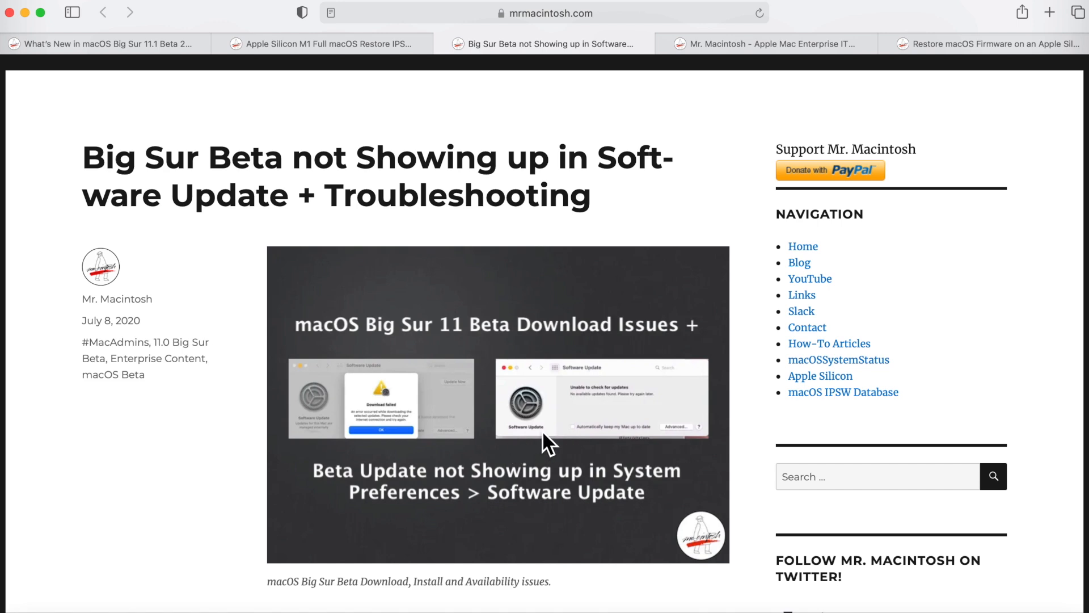
pyautogui.moveTo(559, 445)
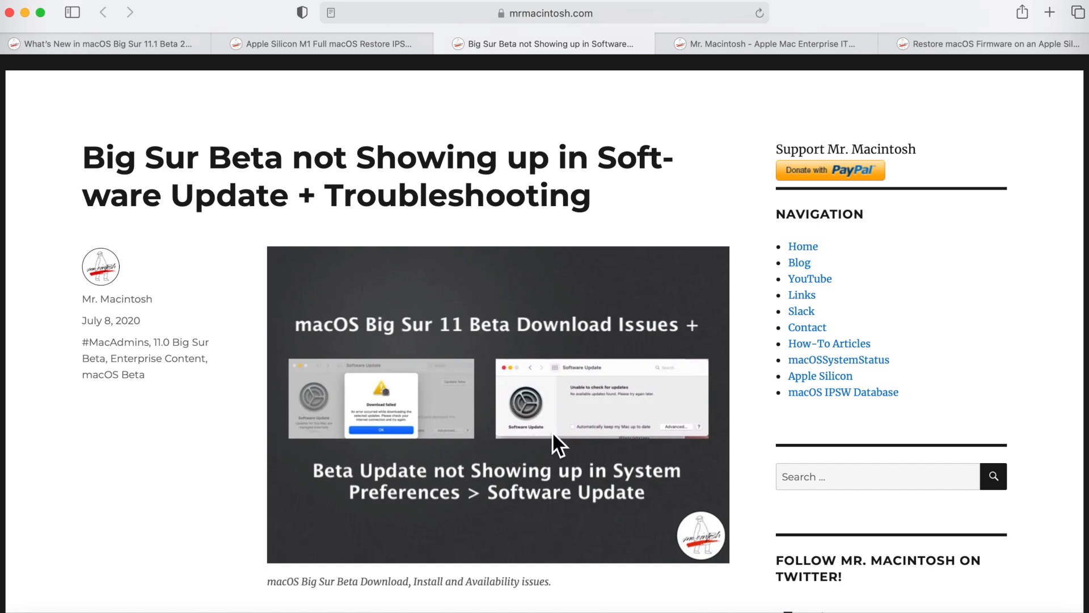
pyautogui.moveTo(539, 452)
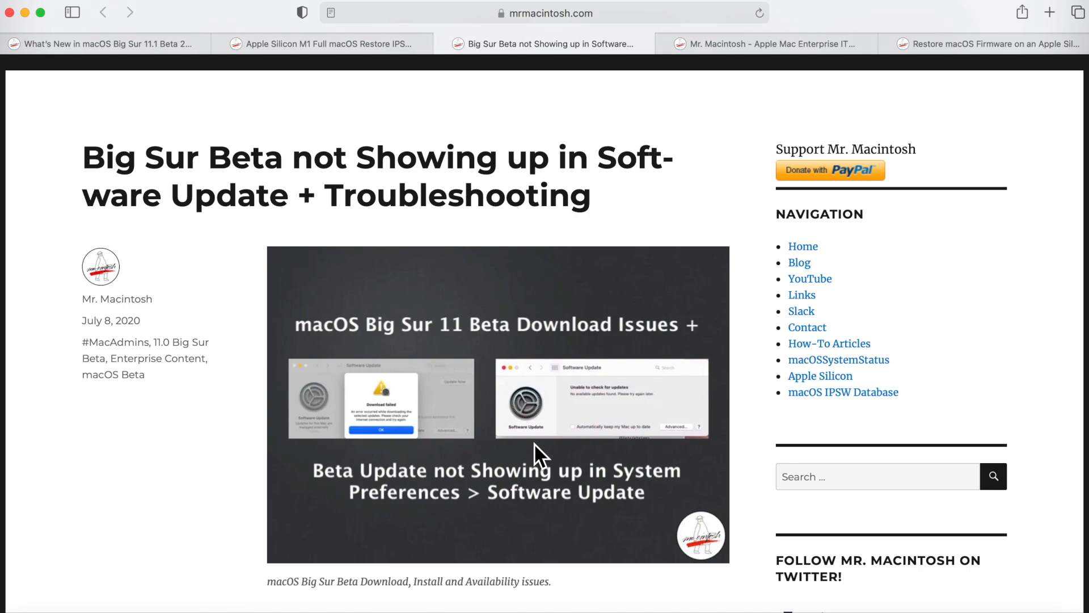
# - Scroll the troubleshooting article to the seedutil unenroll and re-enroll commands
pyautogui.scroll(-3)
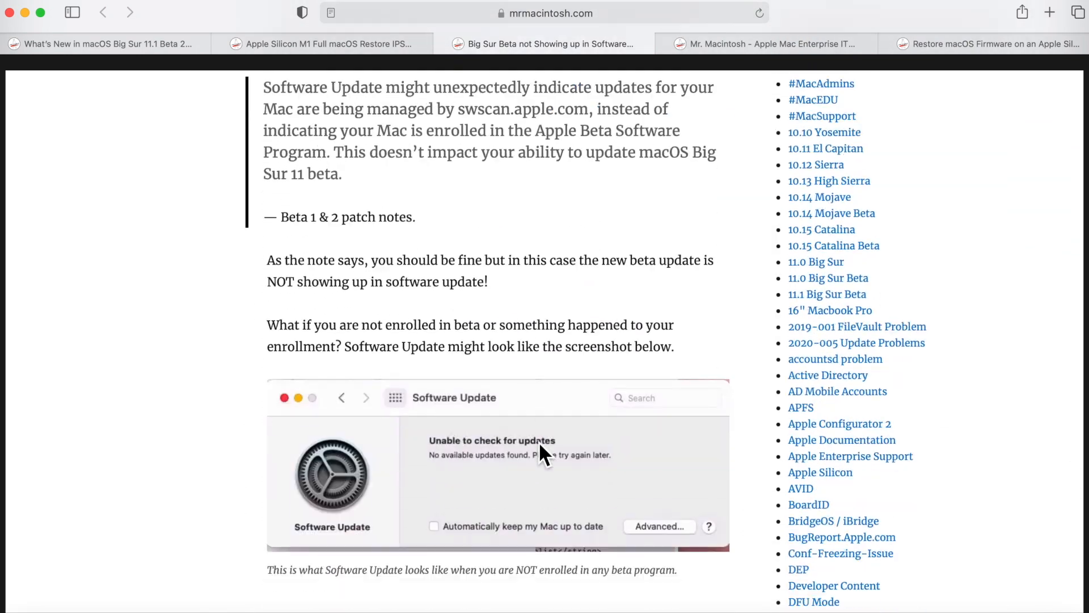
pyautogui.scroll(-3)
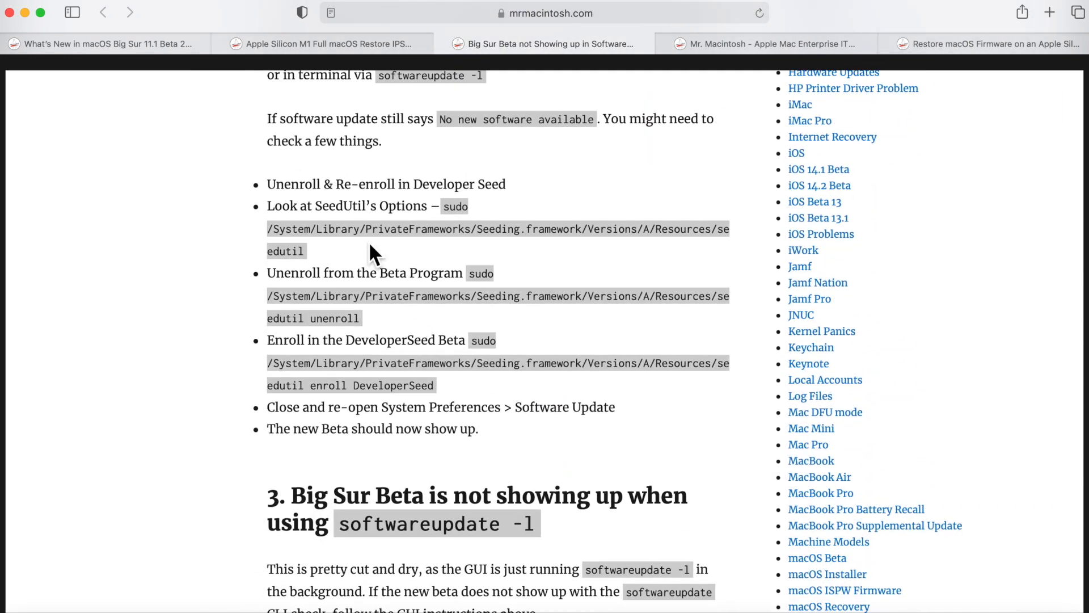
pyautogui.moveTo(369, 258)
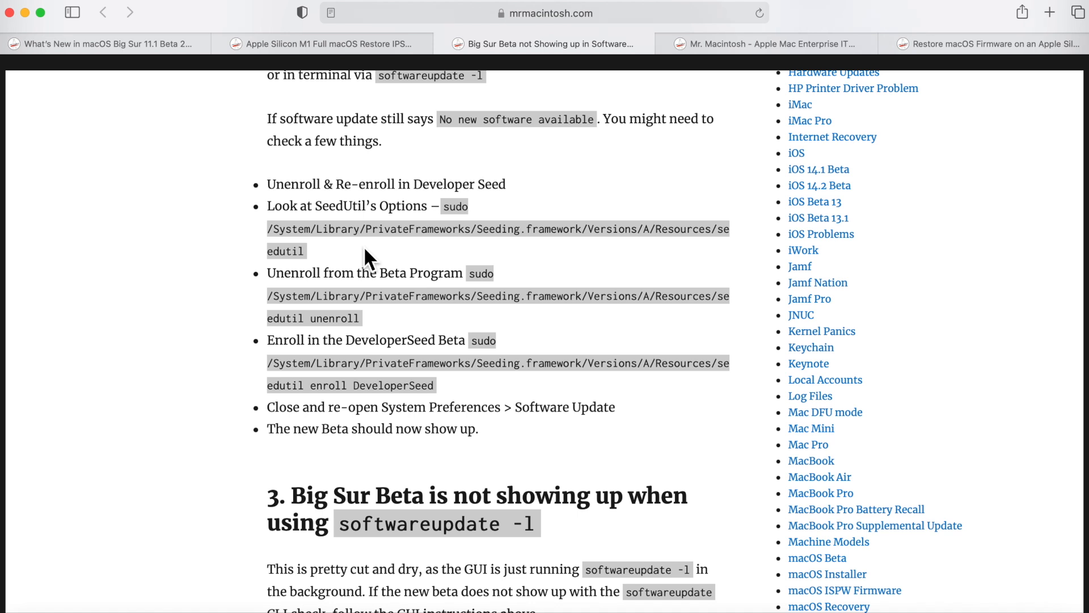
pyautogui.moveTo(358, 271)
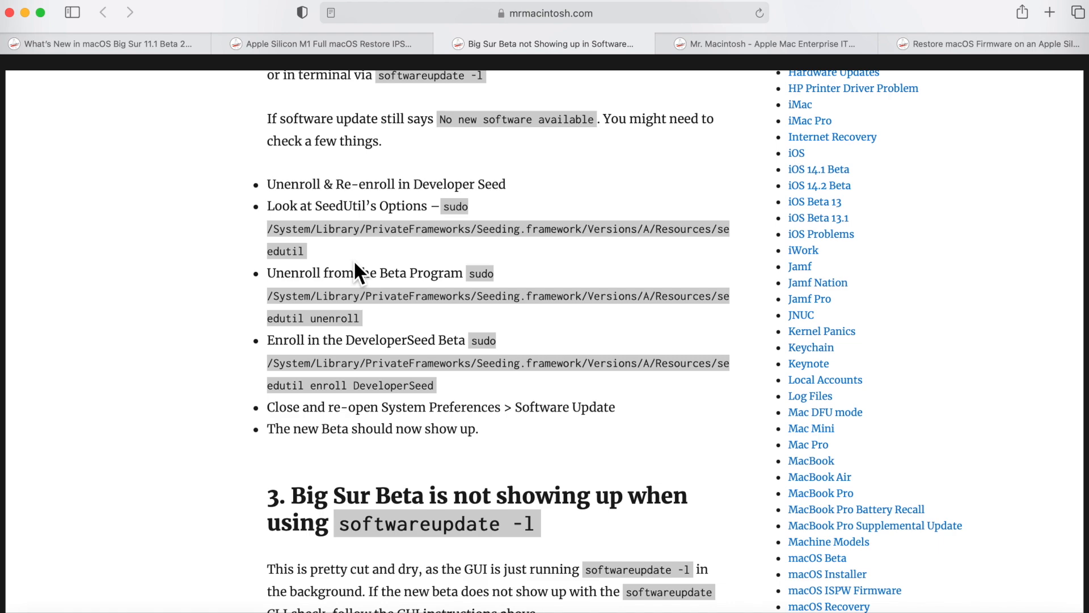
pyautogui.scroll(3)
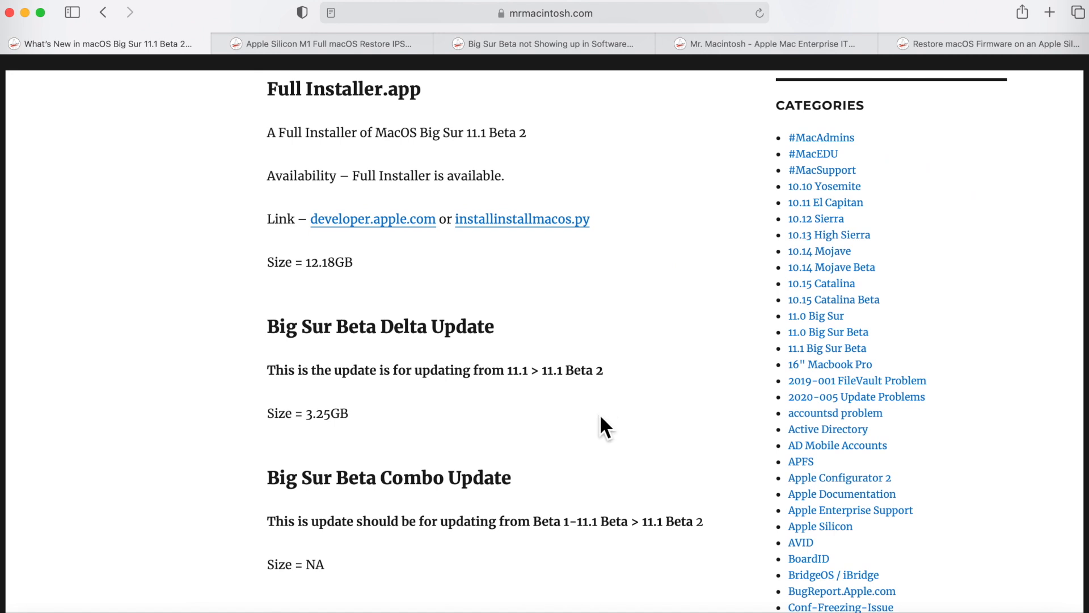
pyautogui.moveTo(530, 456)
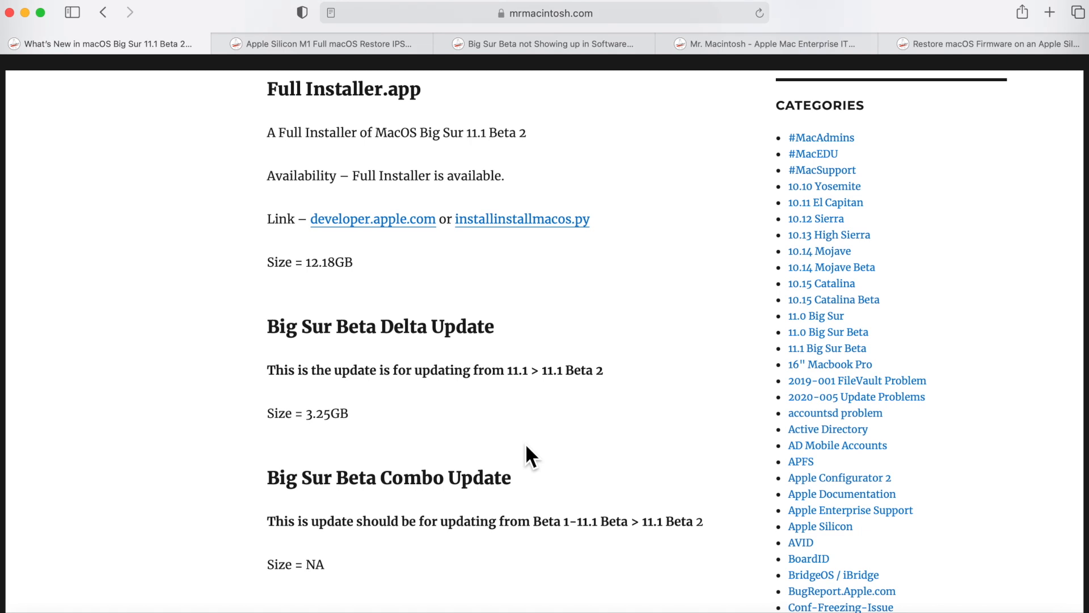
# - Scroll past the Beta Delta and Combo Update sizes to the M1 firmware update 6723.61.3
pyautogui.scroll(-3)
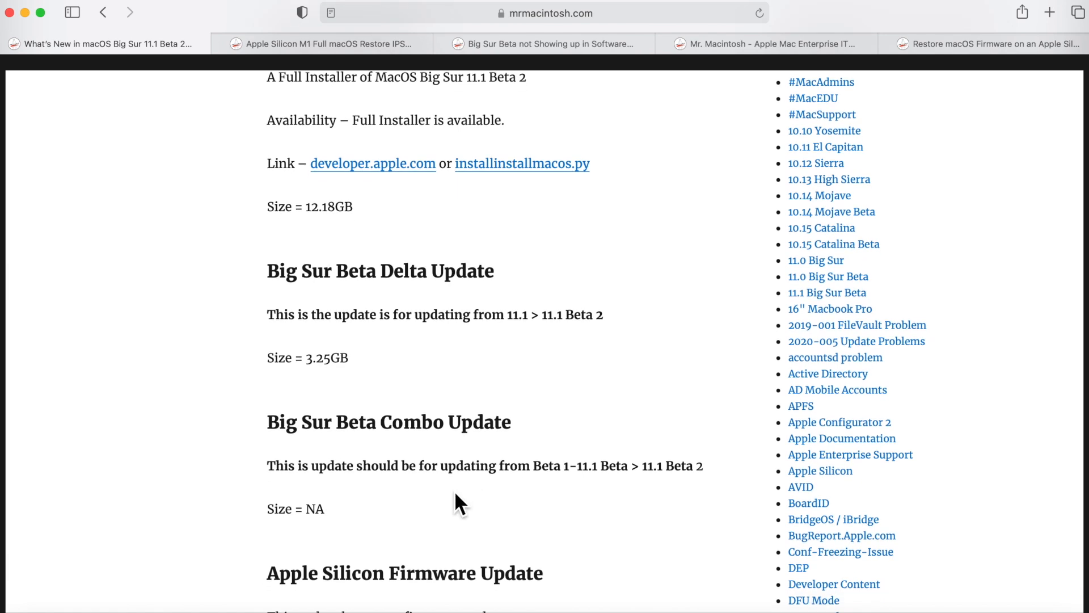
pyautogui.moveTo(609, 496)
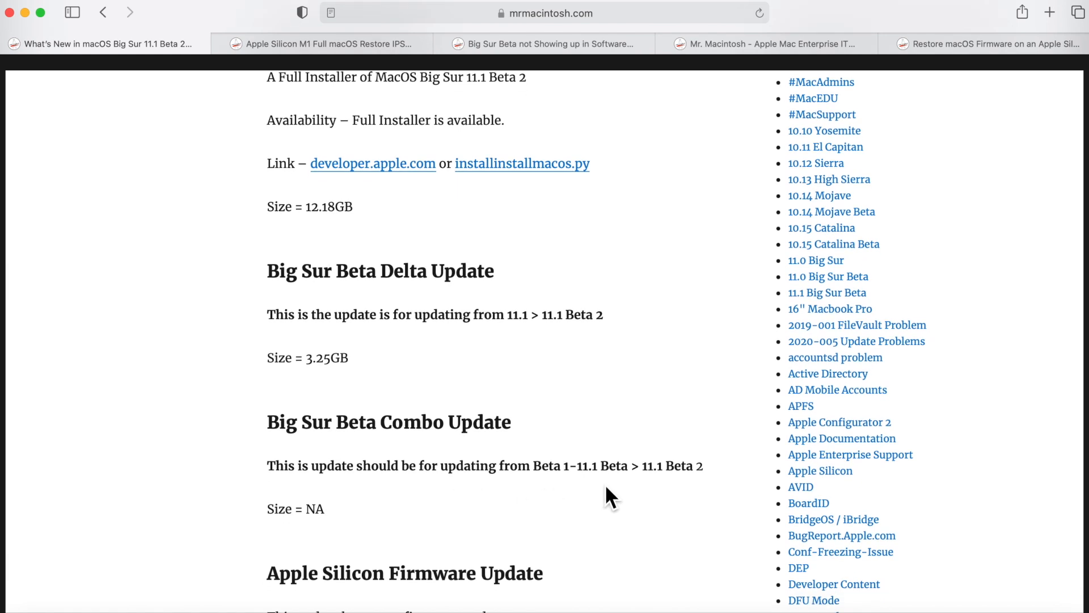
pyautogui.scroll(-3)
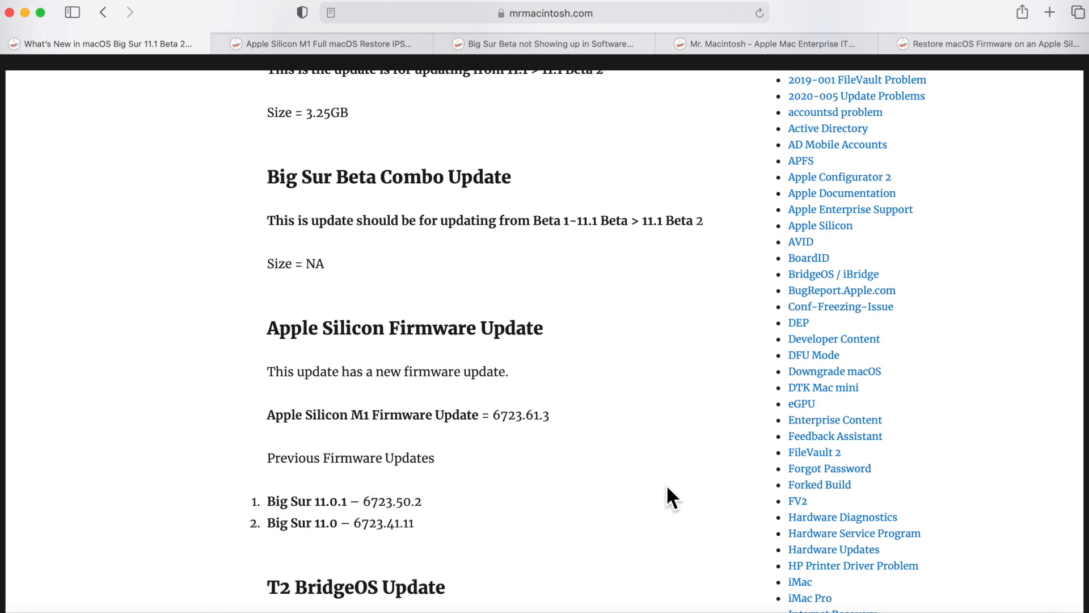
# - Scroll from the M1 firmware update to T2 BridgeOS 18.16.13026.5.2 and its previous versions
pyautogui.scroll(-3)
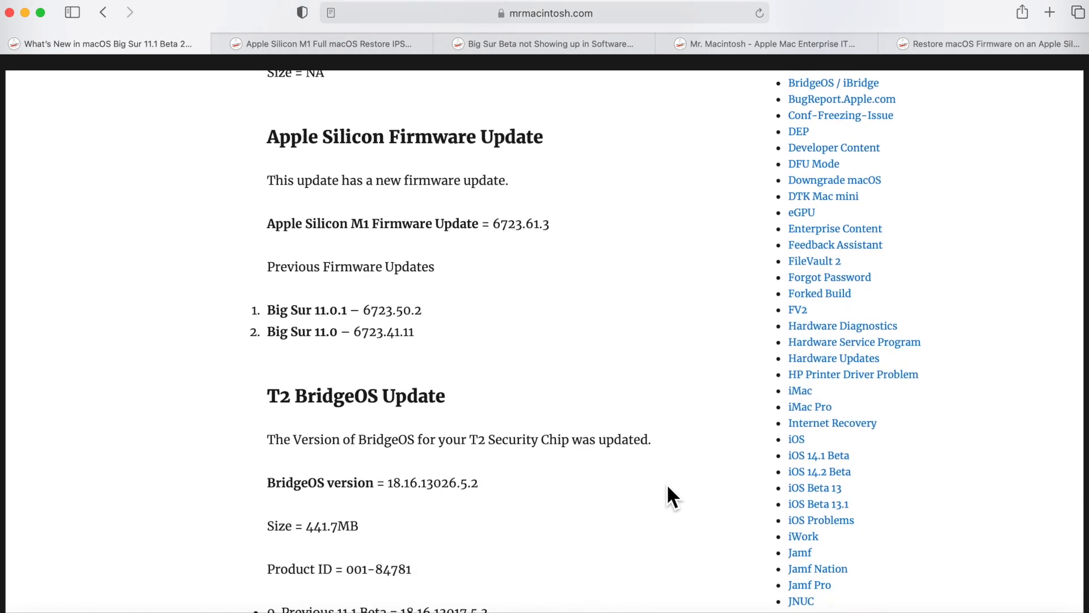
pyautogui.scroll(-3)
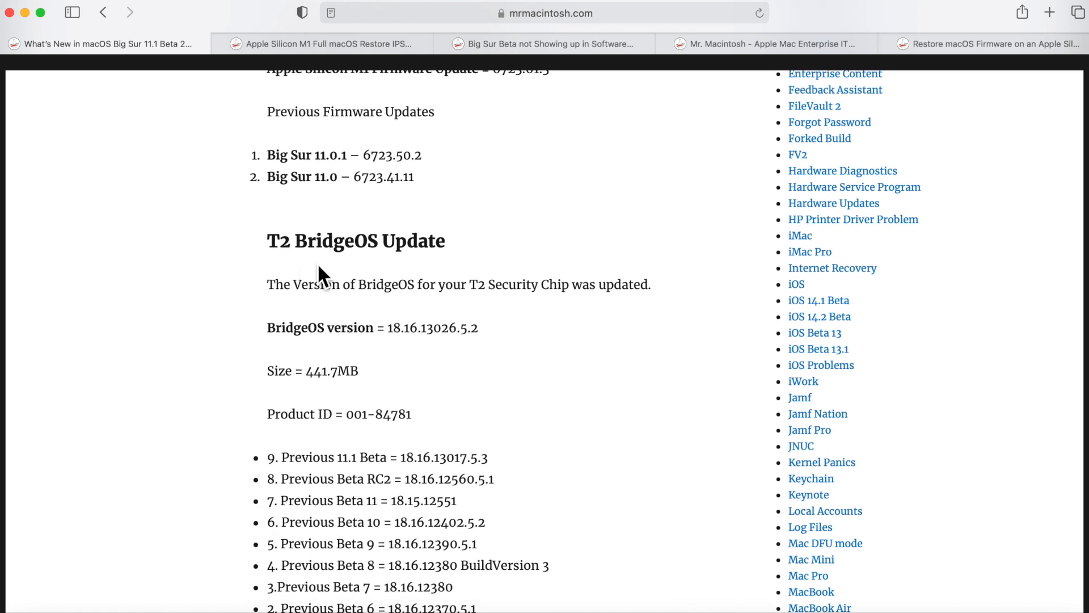
pyautogui.moveTo(382, 276)
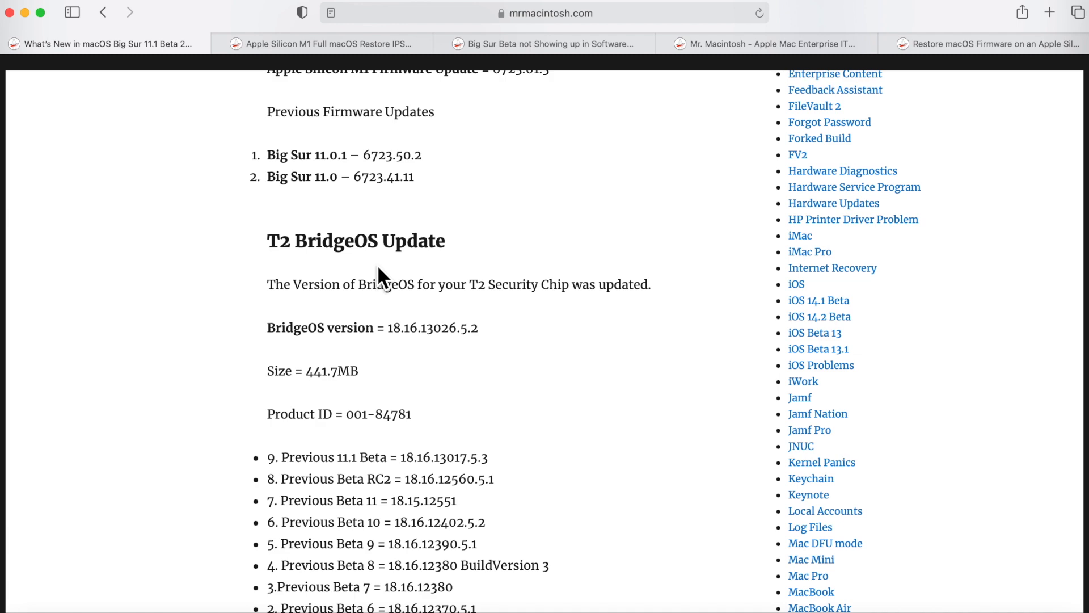
pyautogui.scroll(3)
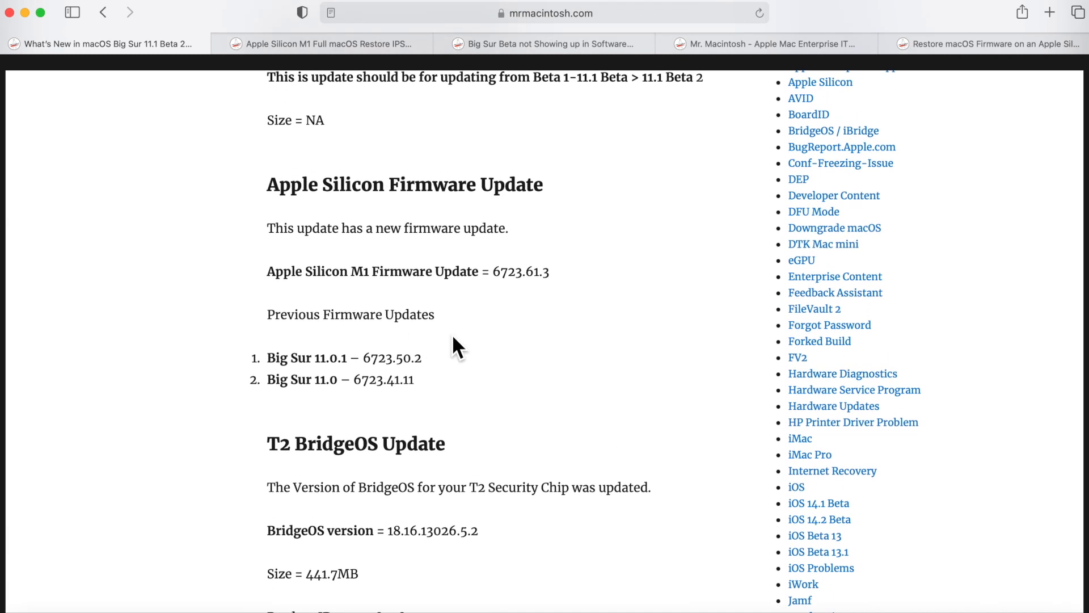
pyautogui.moveTo(472, 341)
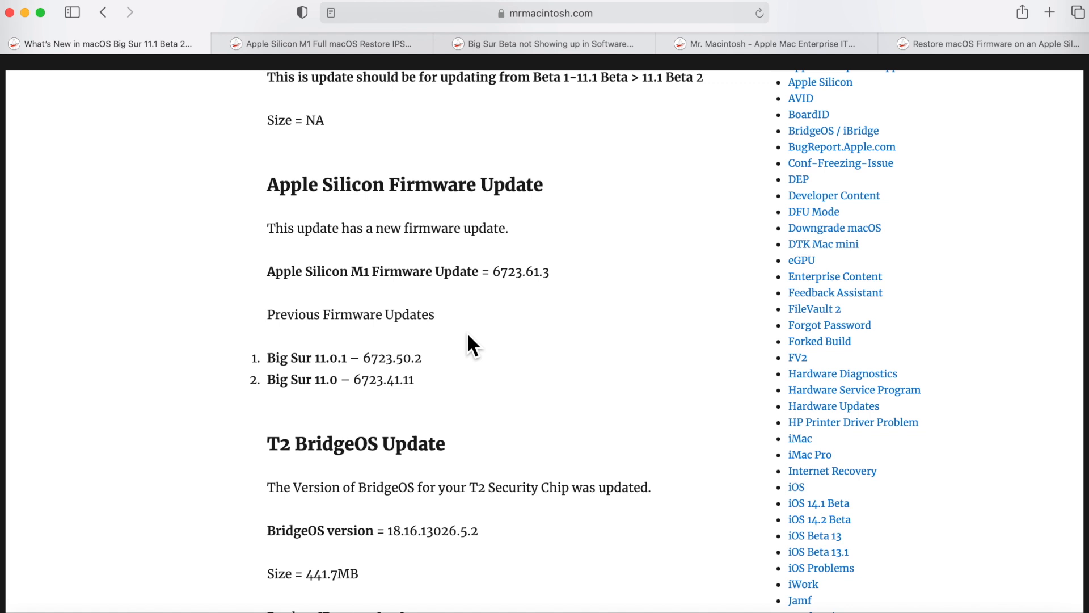
pyautogui.moveTo(434, 396)
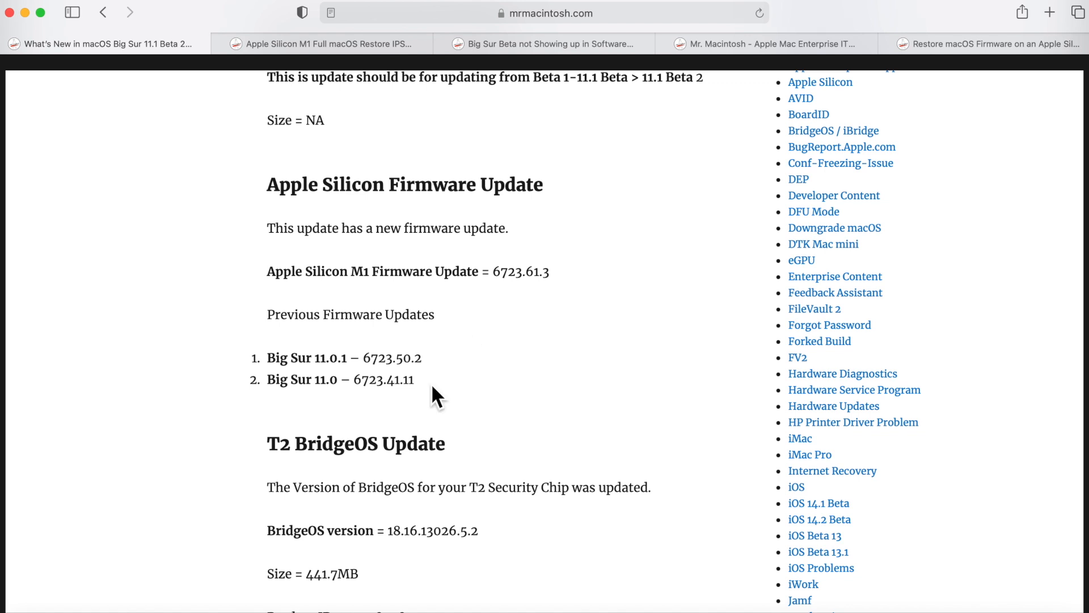
pyautogui.moveTo(368, 408)
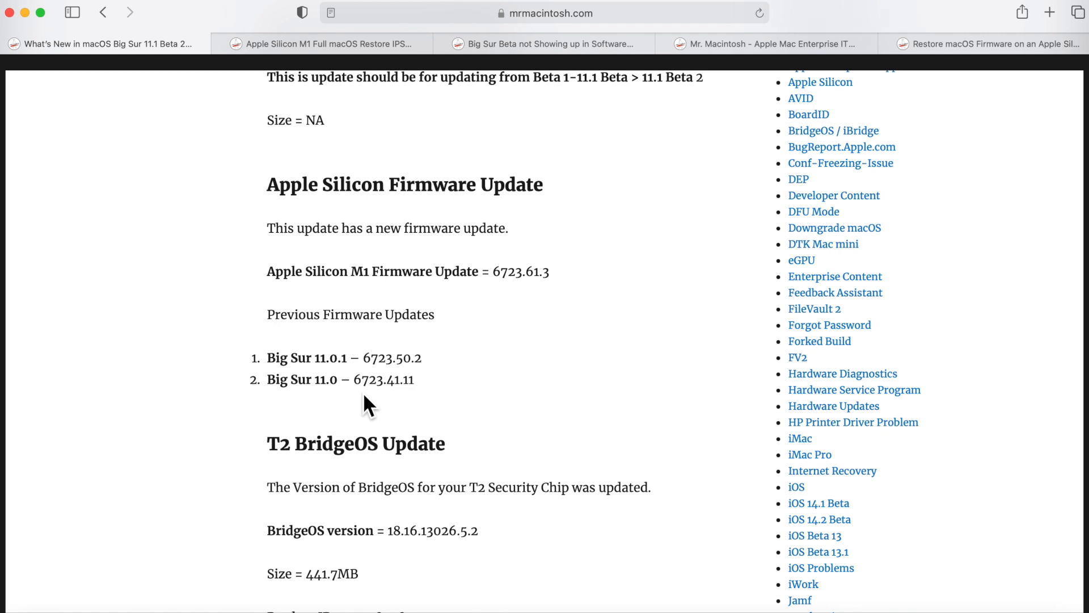
pyautogui.moveTo(383, 403)
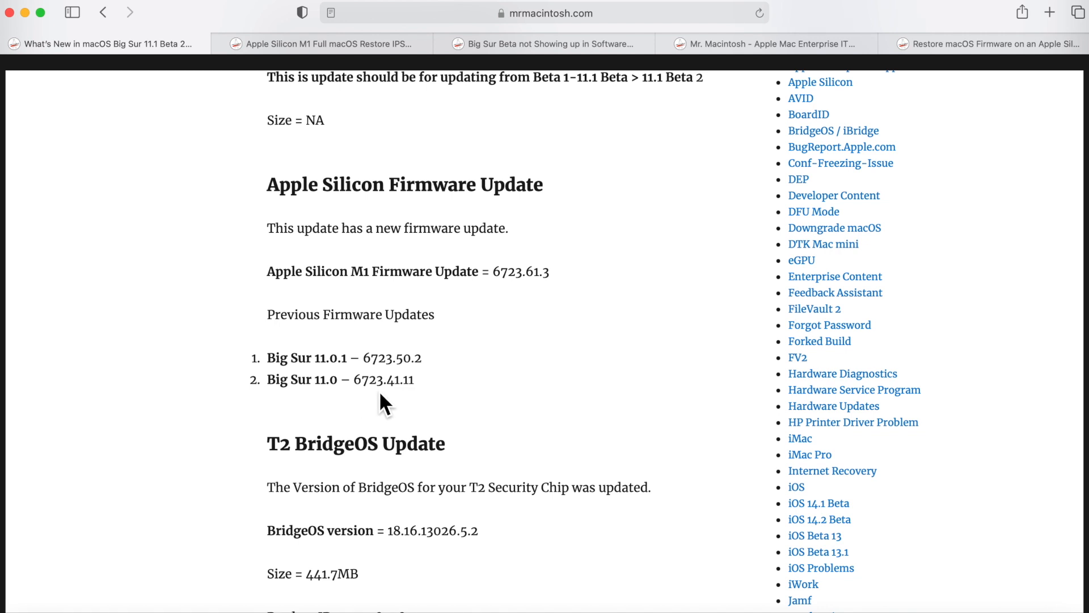
pyautogui.moveTo(390, 405)
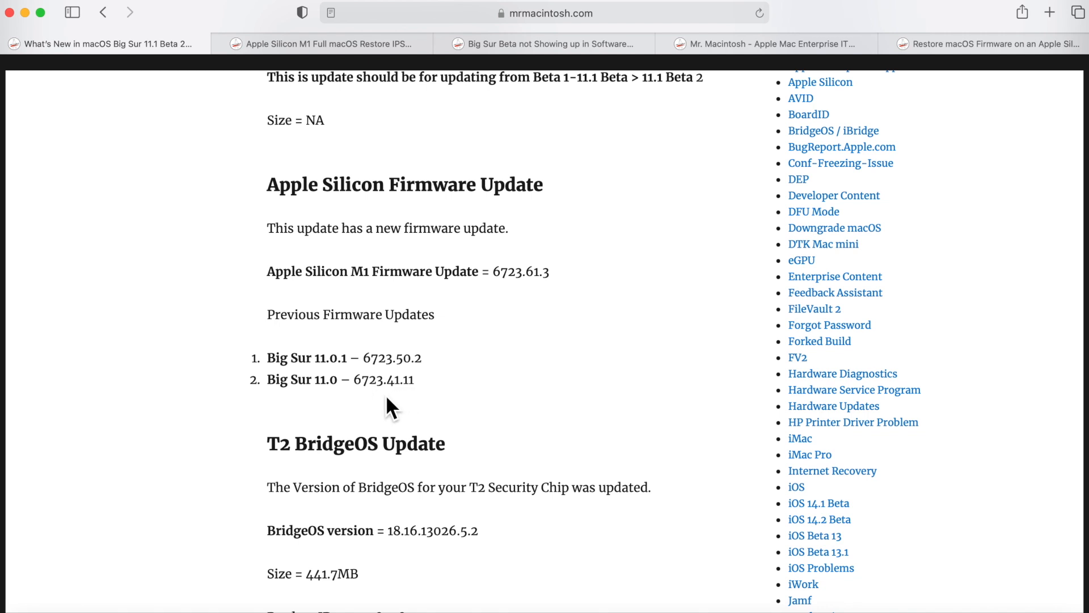
pyautogui.moveTo(510, 337)
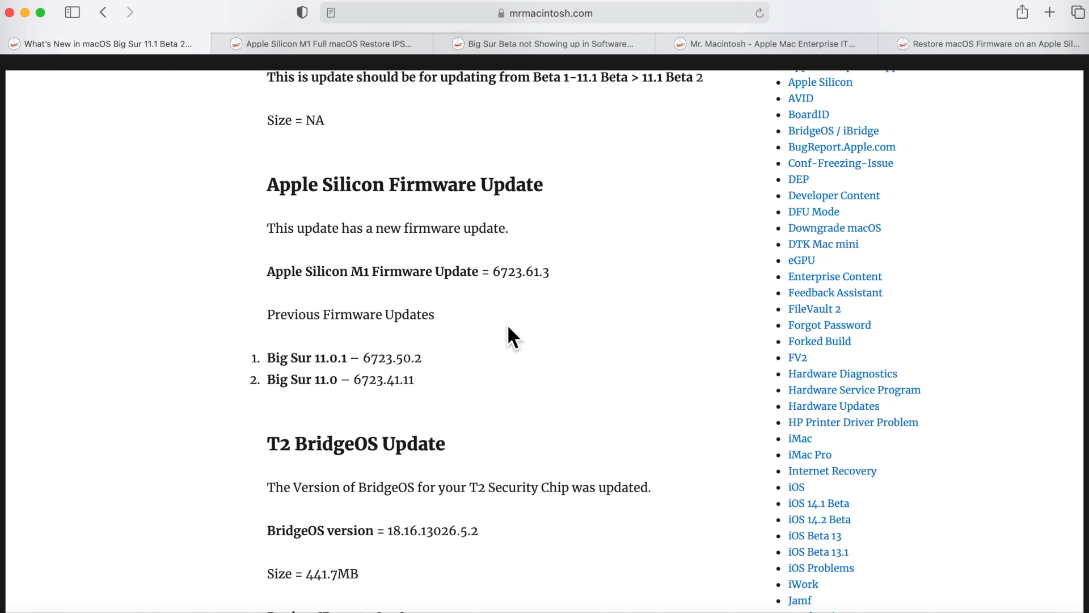
pyautogui.moveTo(408, 372)
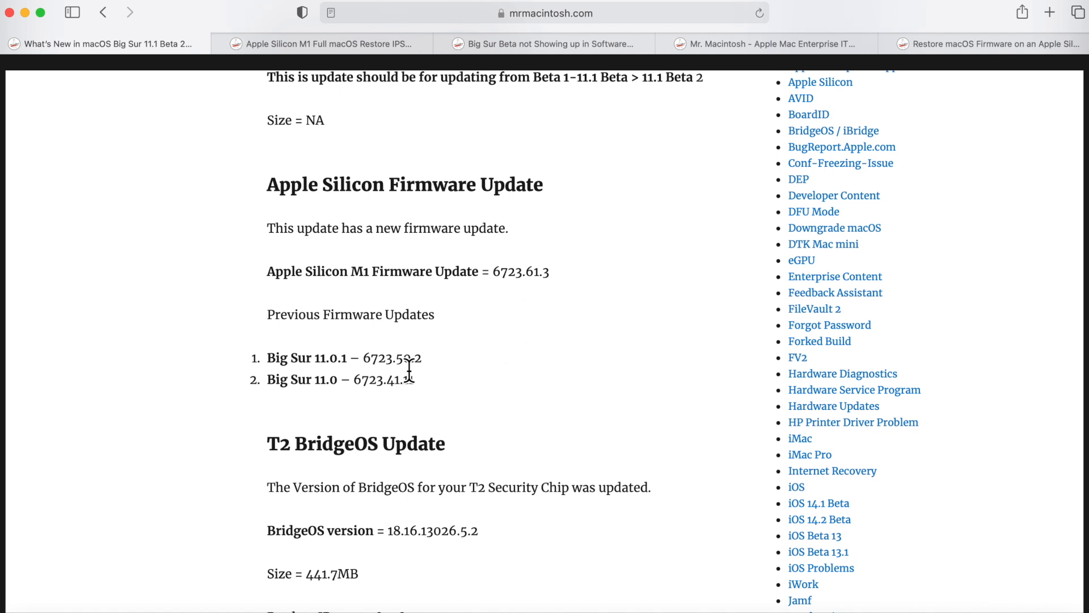
pyautogui.moveTo(415, 397)
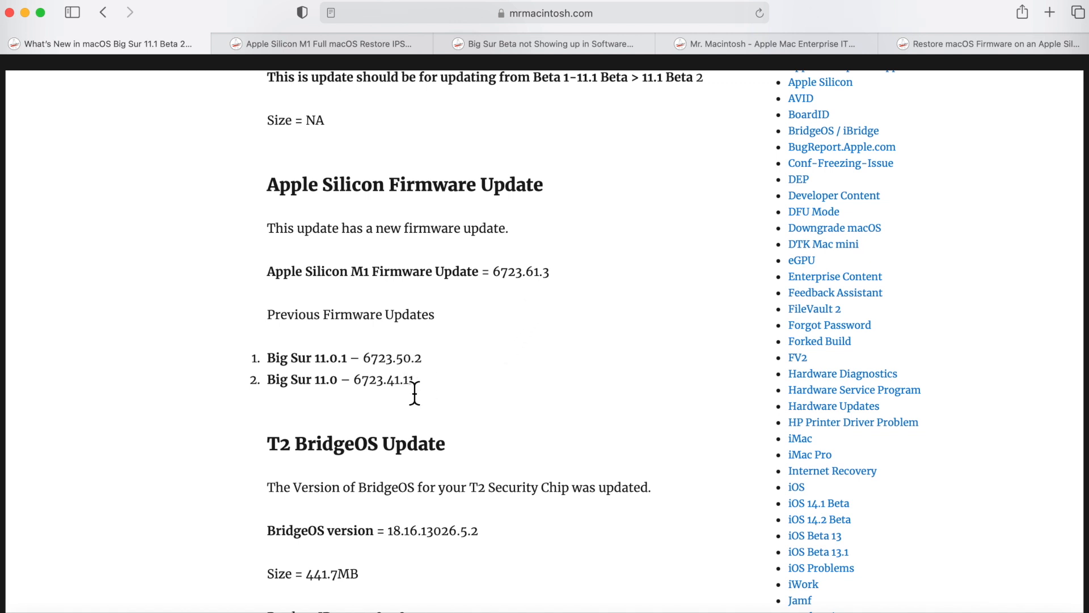
pyautogui.moveTo(425, 407)
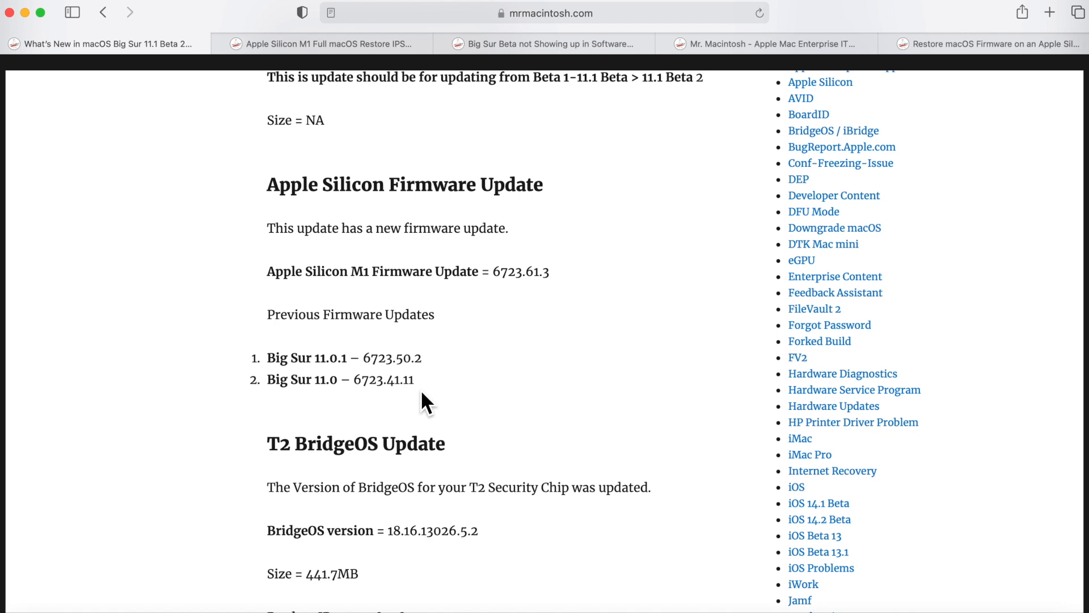
pyautogui.moveTo(552, 285)
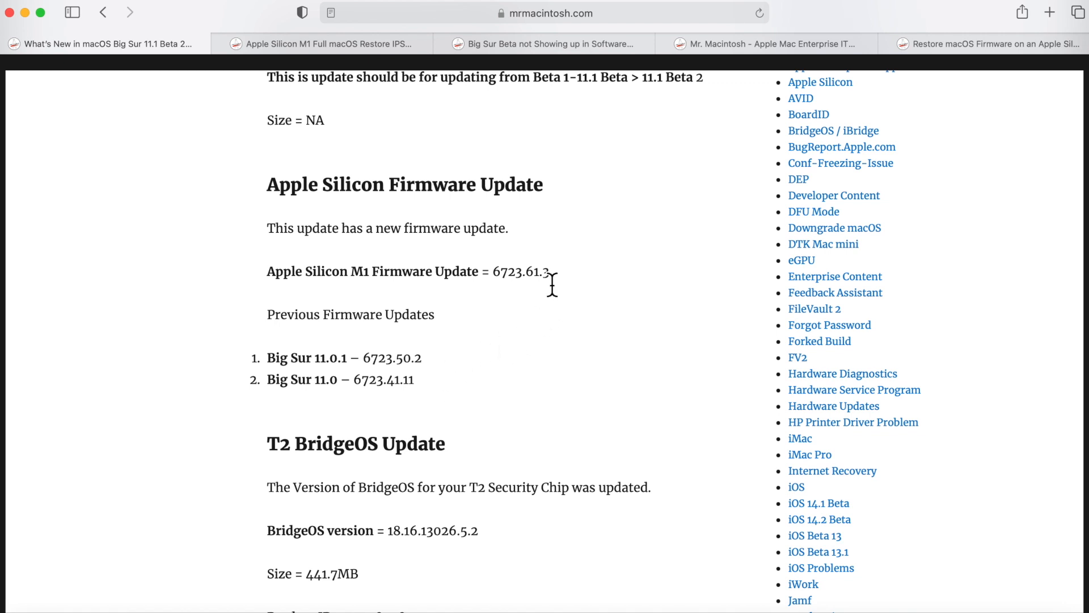
pyautogui.scroll(-3)
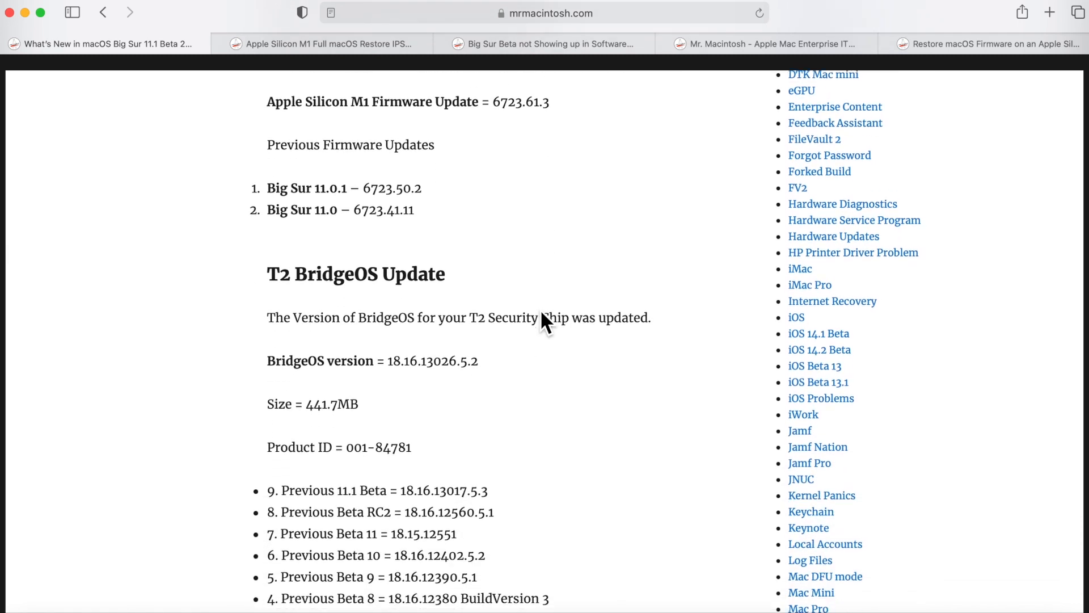
pyautogui.scroll(-3)
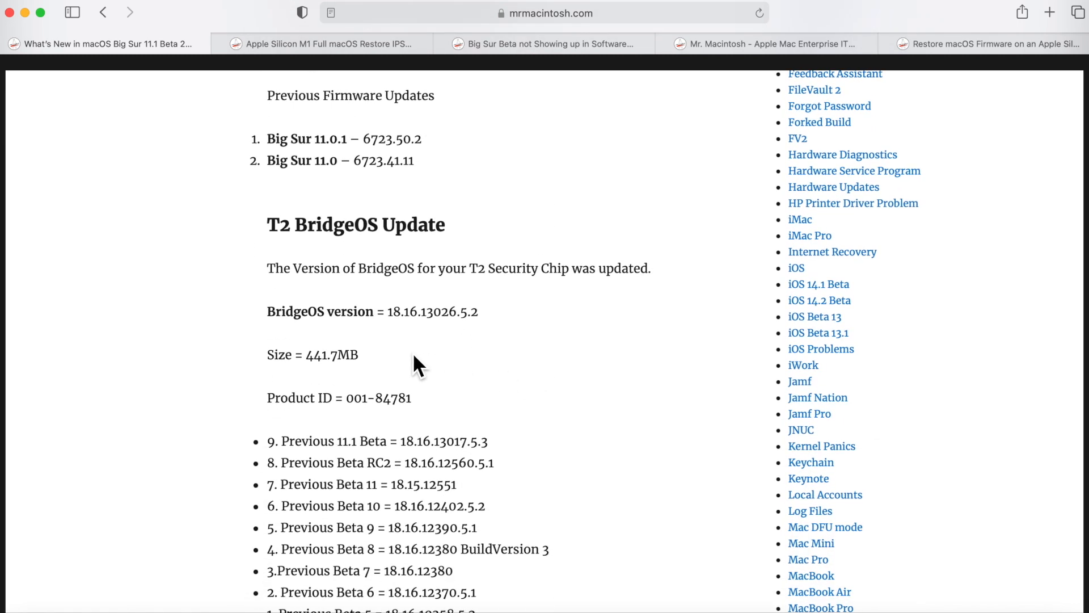
pyautogui.moveTo(429, 341)
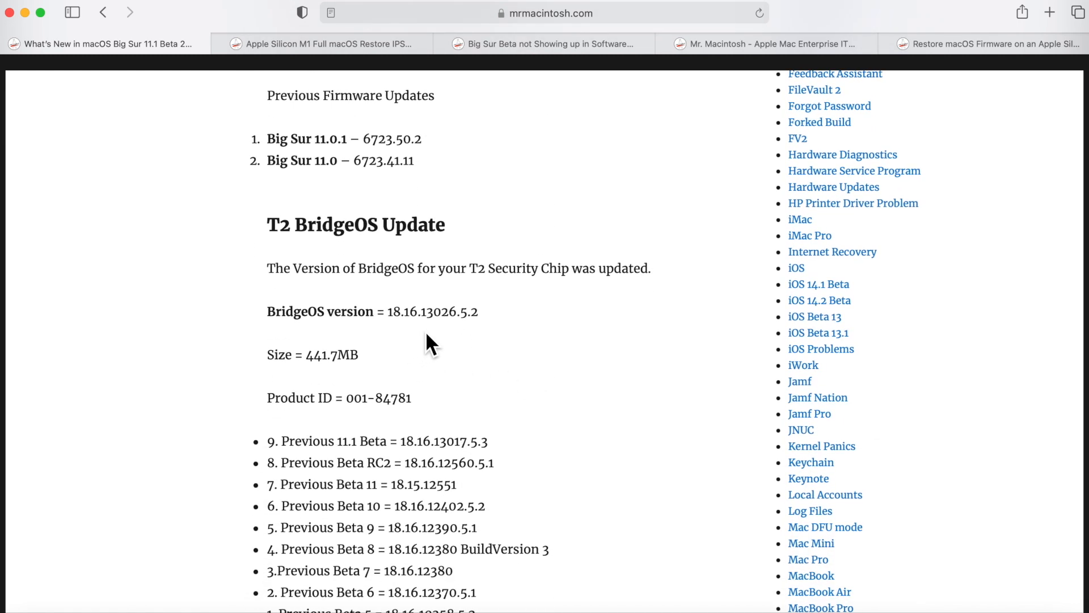
pyautogui.moveTo(462, 465)
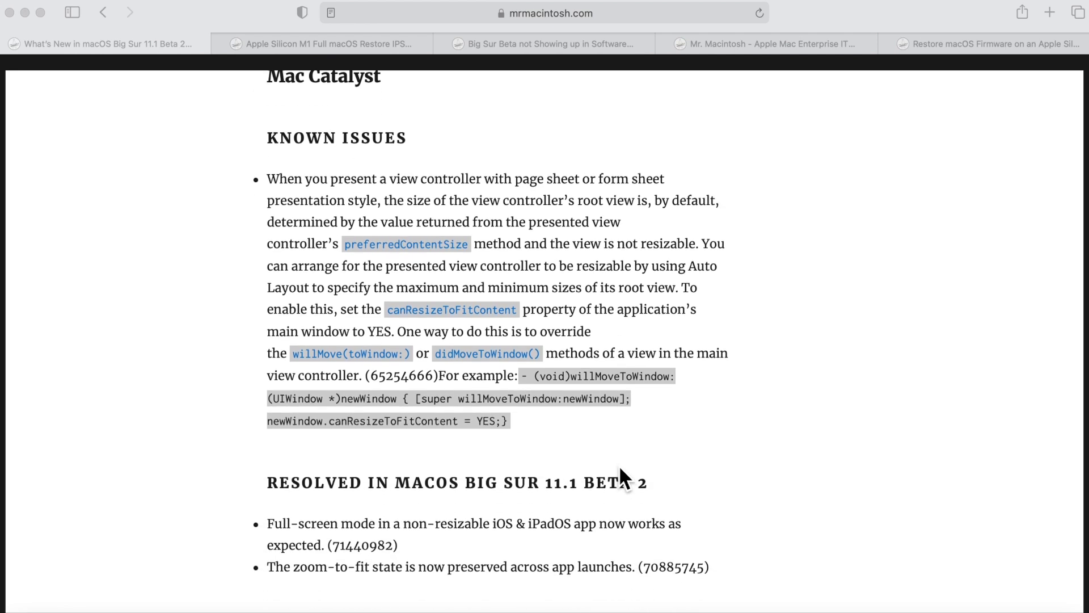
# - Scroll past AppKit and Mac Catalyst notes to the Software Update fixes, then open the IPSW database tab
pyautogui.scroll(-3)
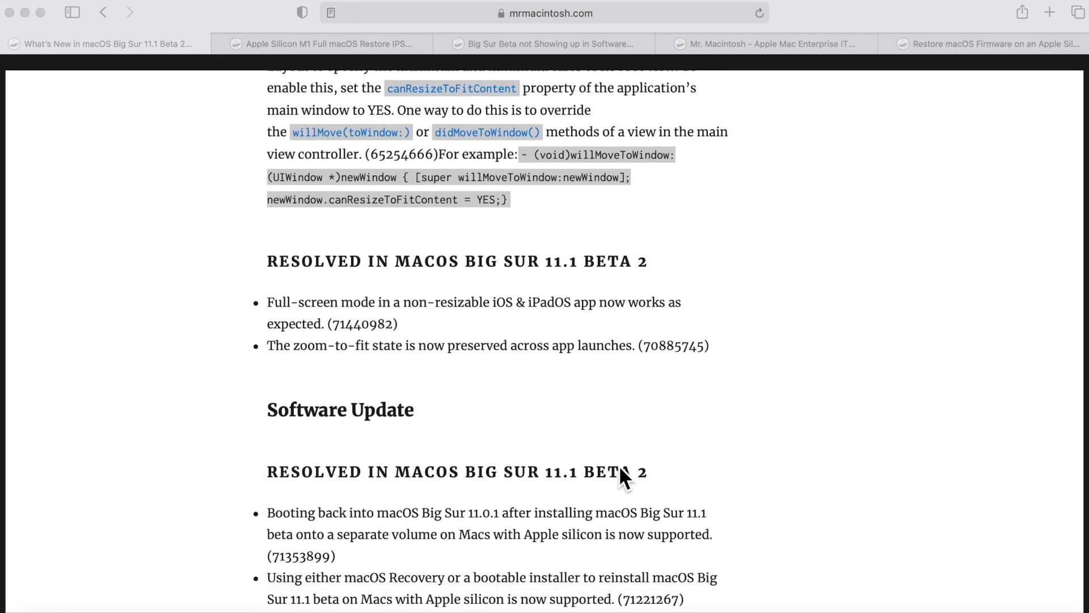
pyautogui.scroll(-3)
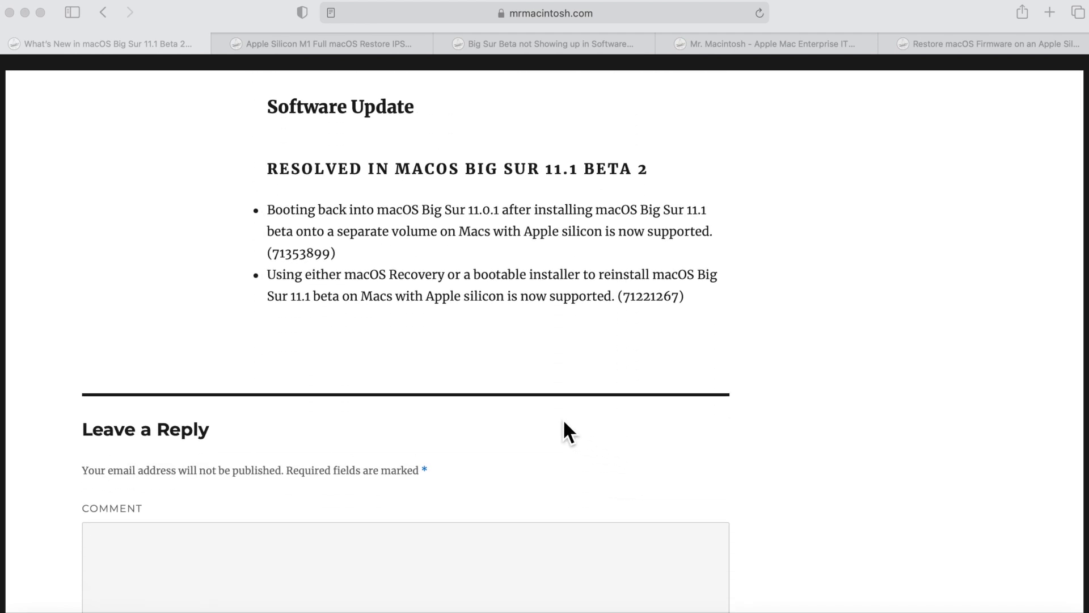
pyautogui.scroll(3)
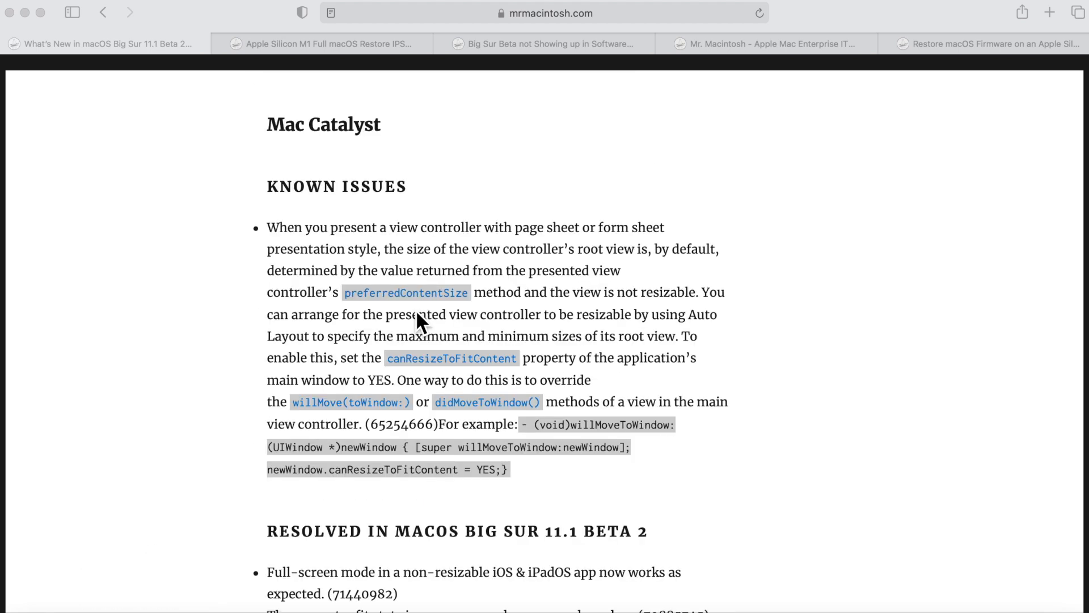
pyautogui.scroll(3)
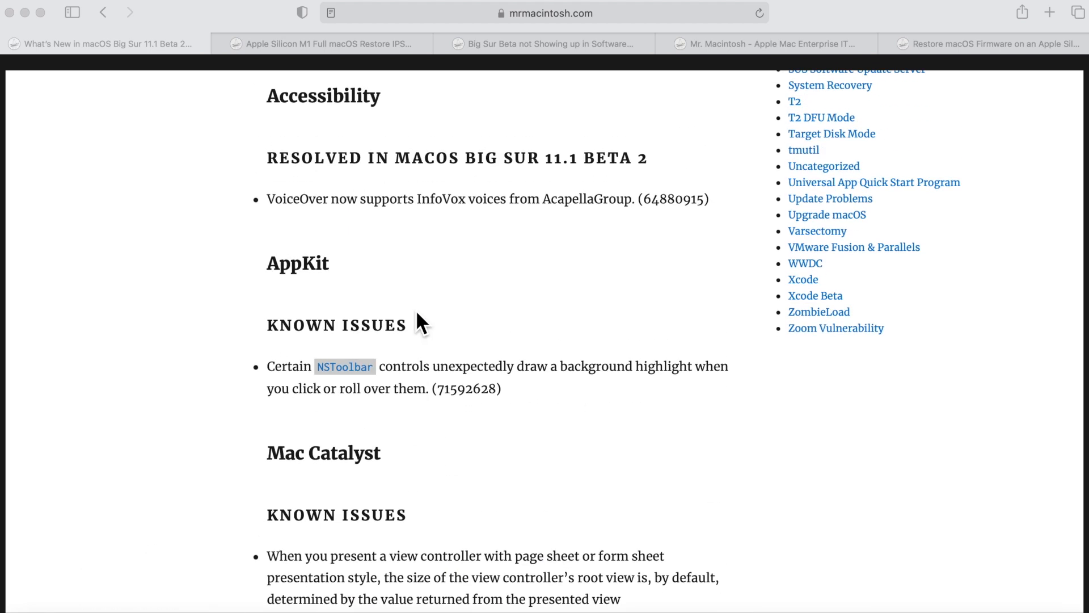
pyautogui.scroll(-3)
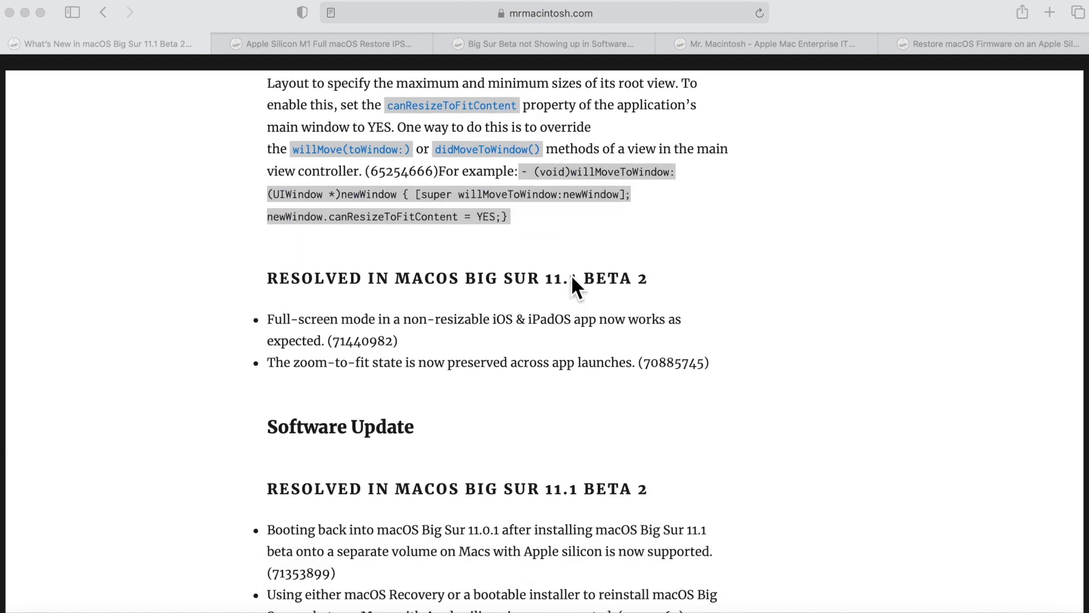
pyautogui.scroll(-3)
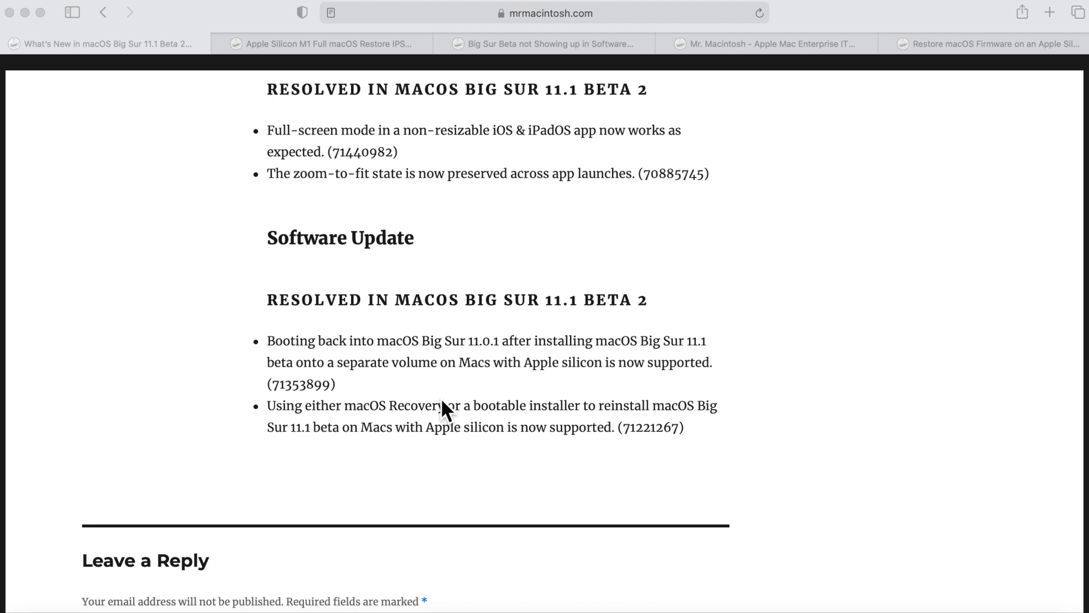
pyautogui.moveTo(483, 436)
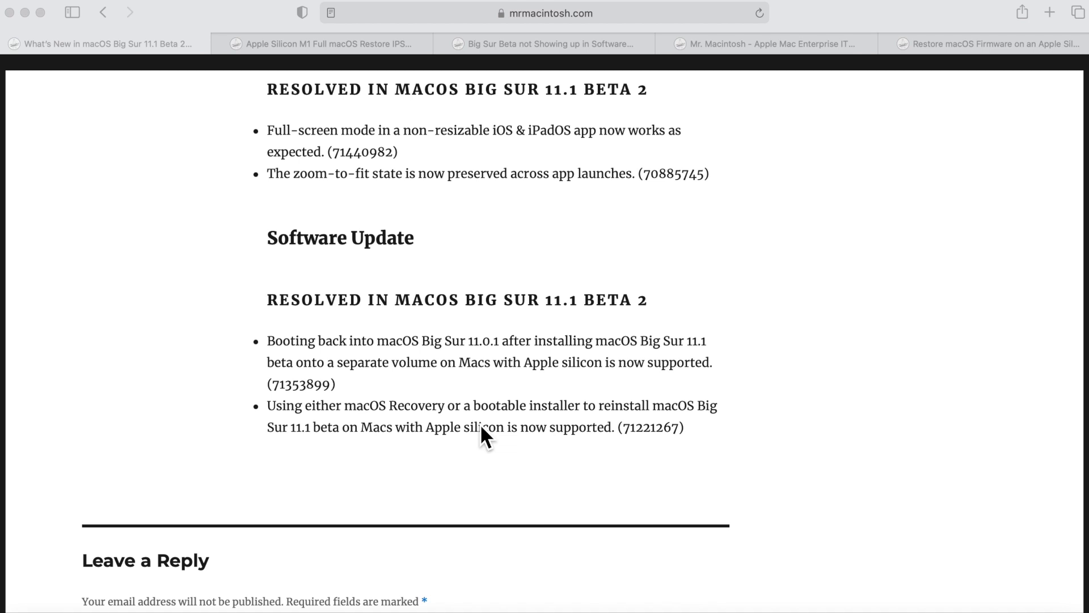
pyautogui.moveTo(707, 434)
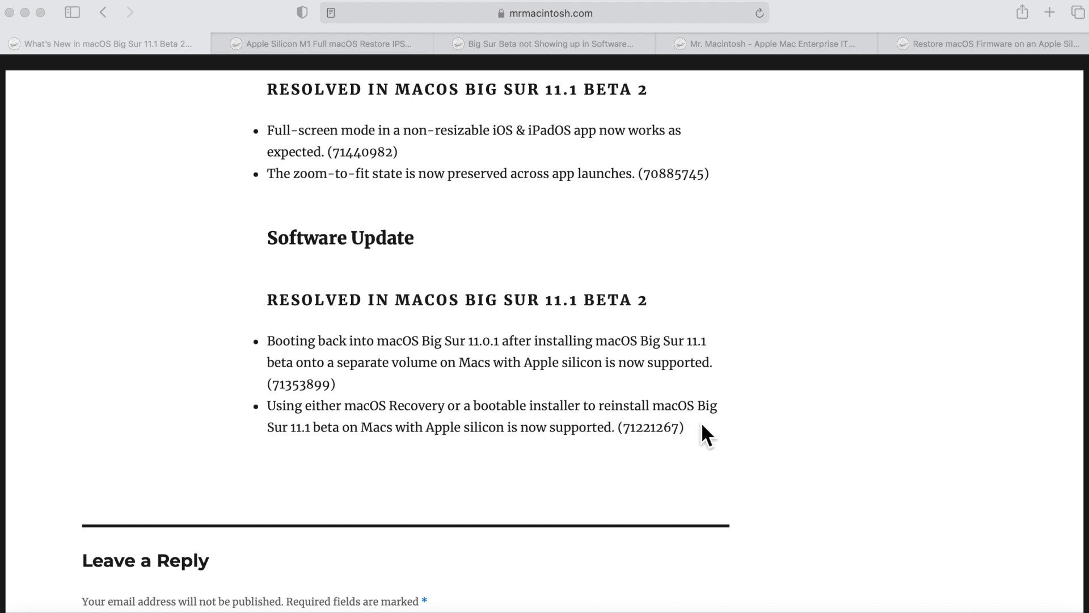
pyautogui.moveTo(390, 465)
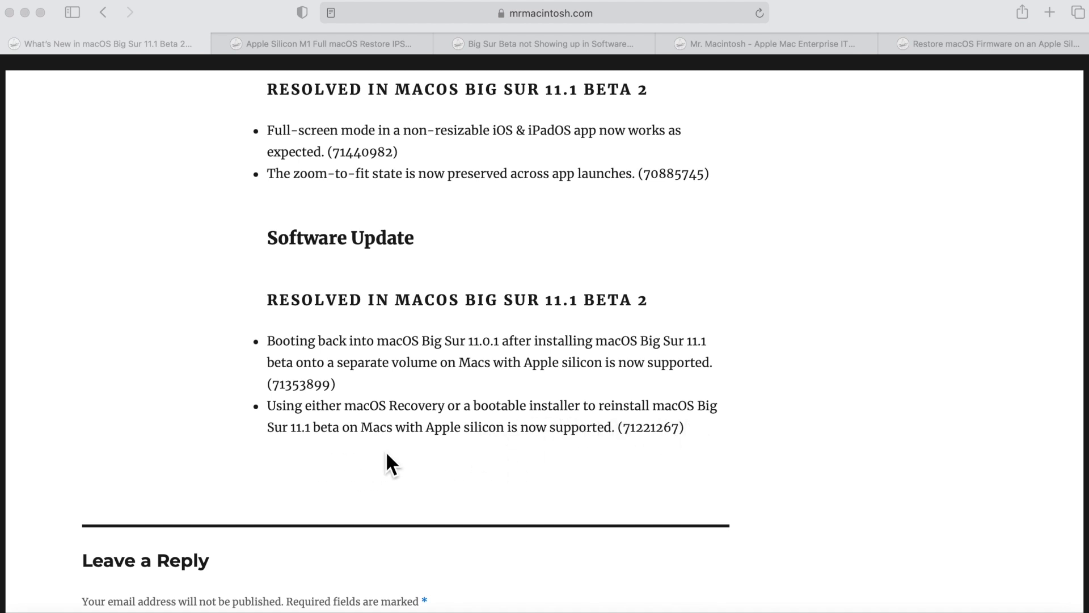
pyautogui.moveTo(619, 462)
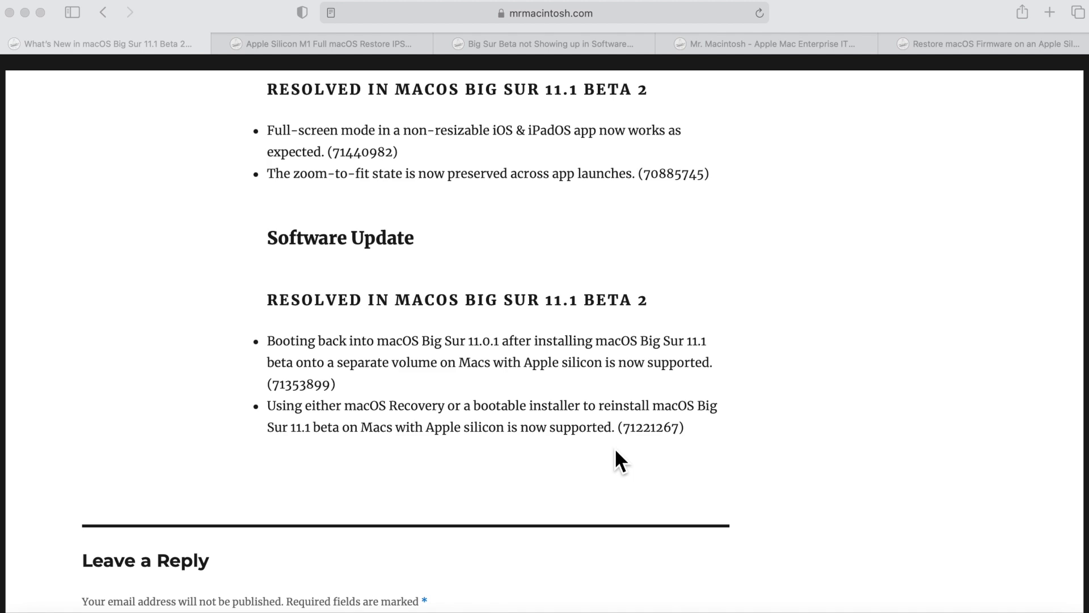
pyautogui.click(323, 44)
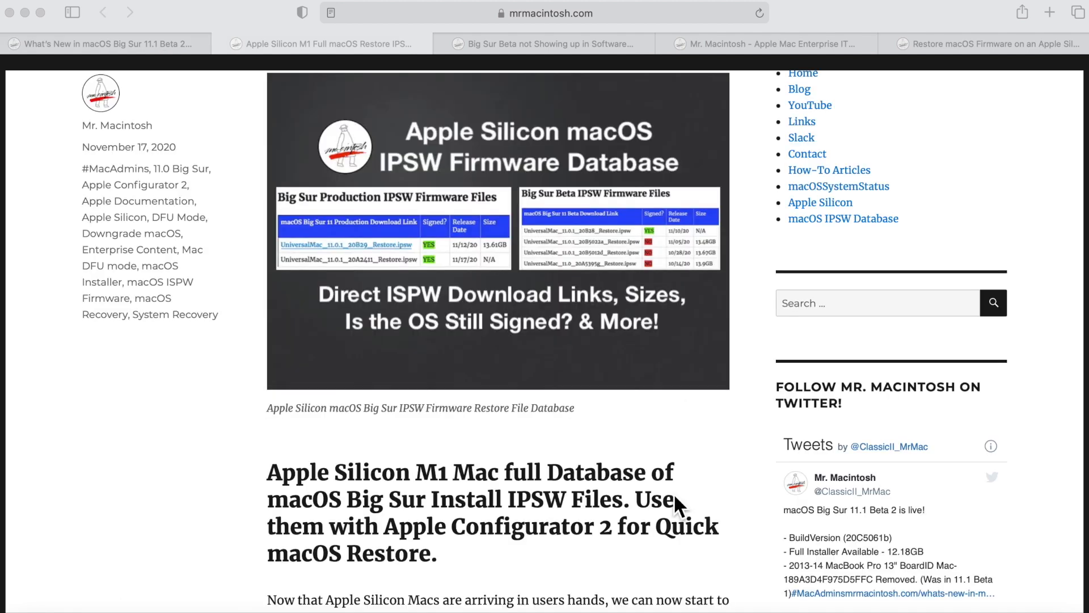
pyautogui.moveTo(590, 503)
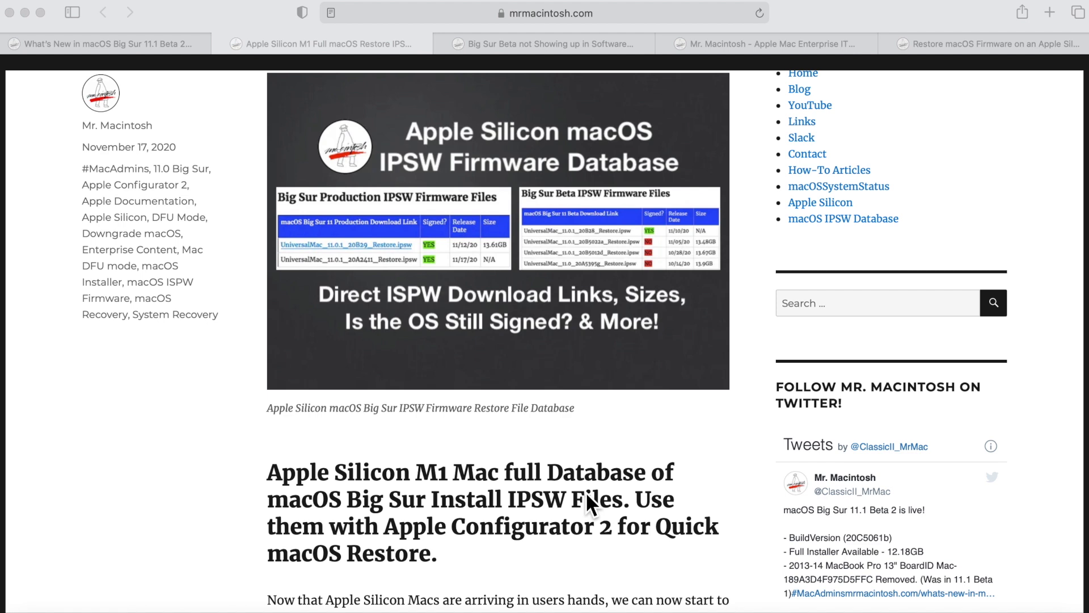
pyautogui.moveTo(743, 303)
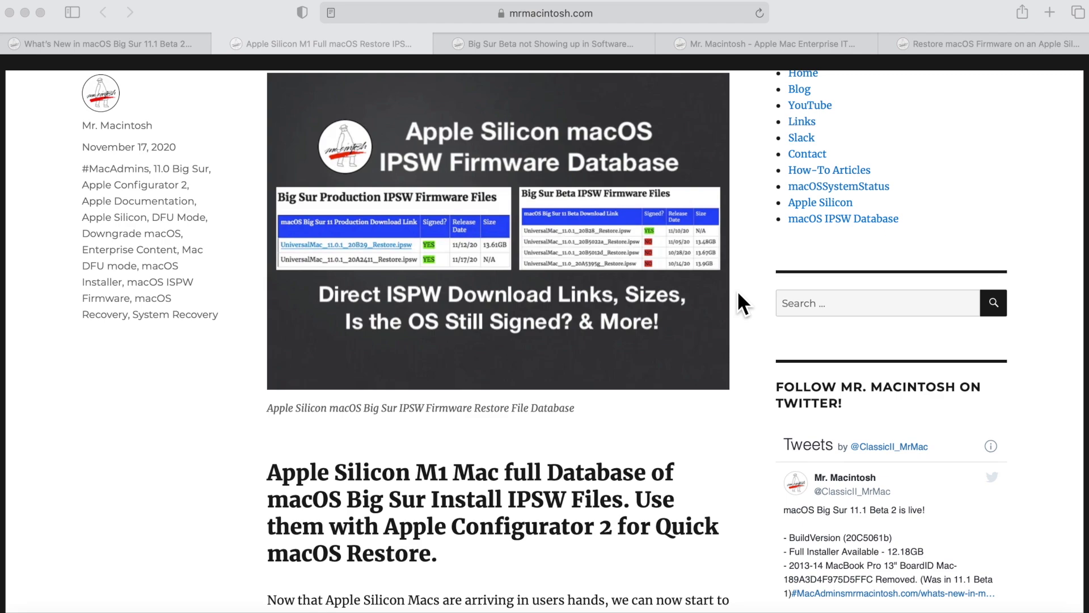
# - Scroll the IPSW firmware database article down to the Big Sur Production and Beta IPSW tables
pyautogui.scroll(-3)
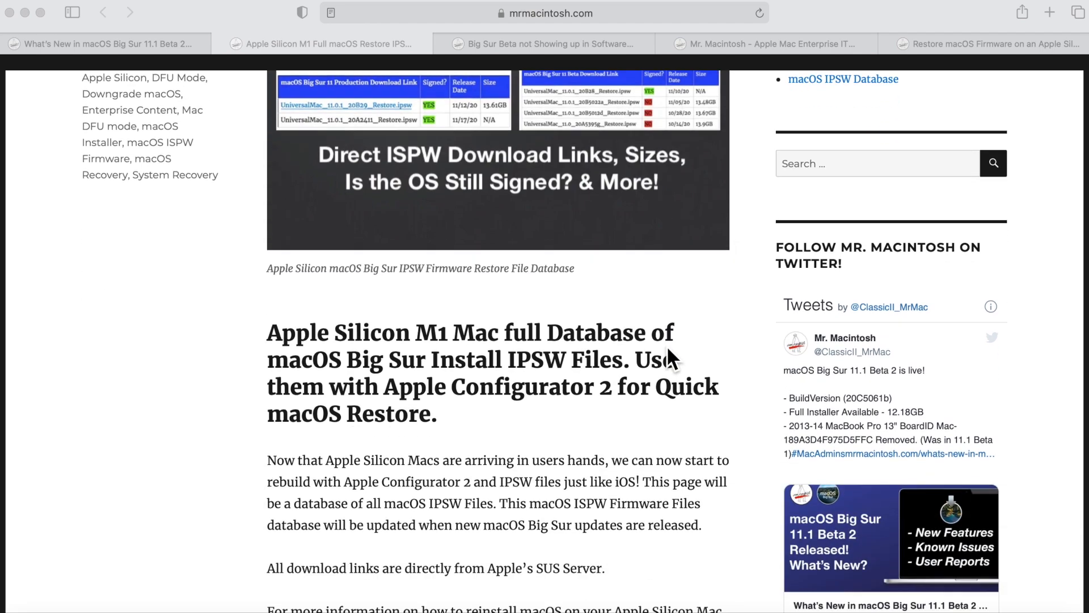
pyautogui.scroll(3)
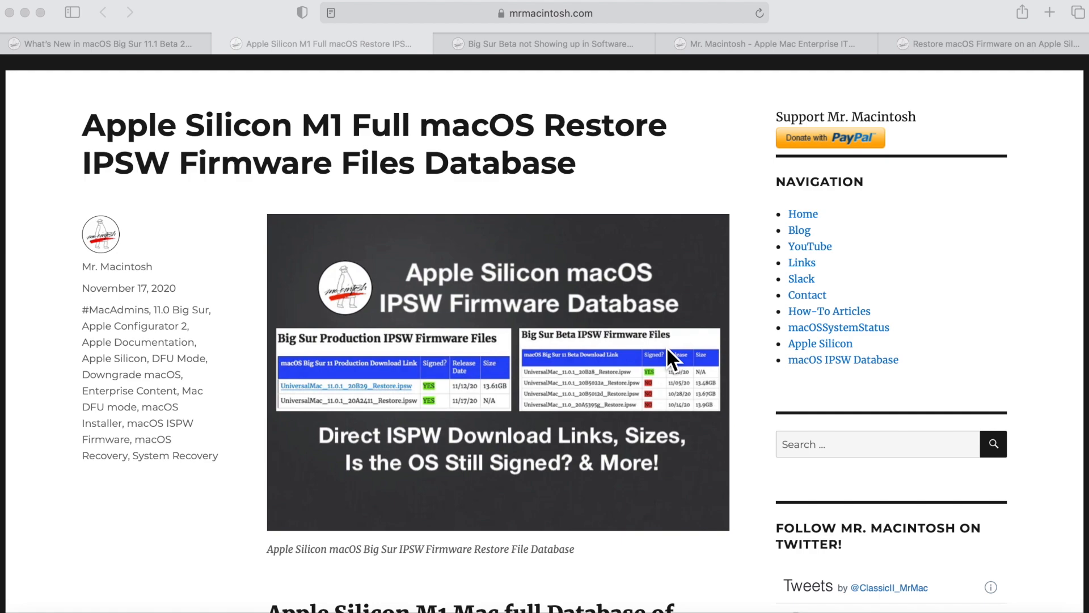
pyautogui.scroll(-3)
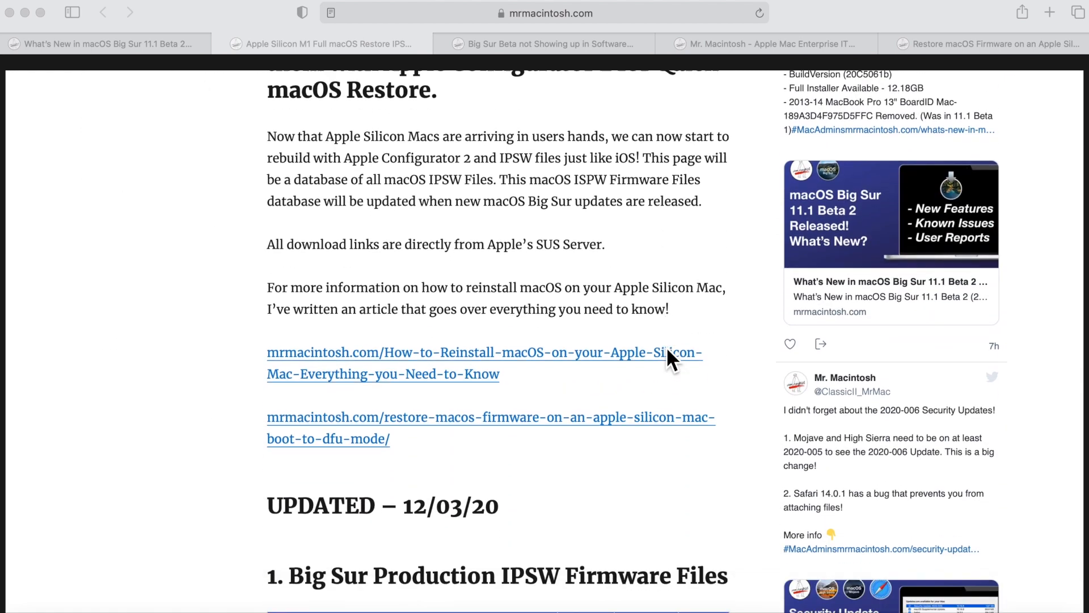
pyautogui.scroll(-3)
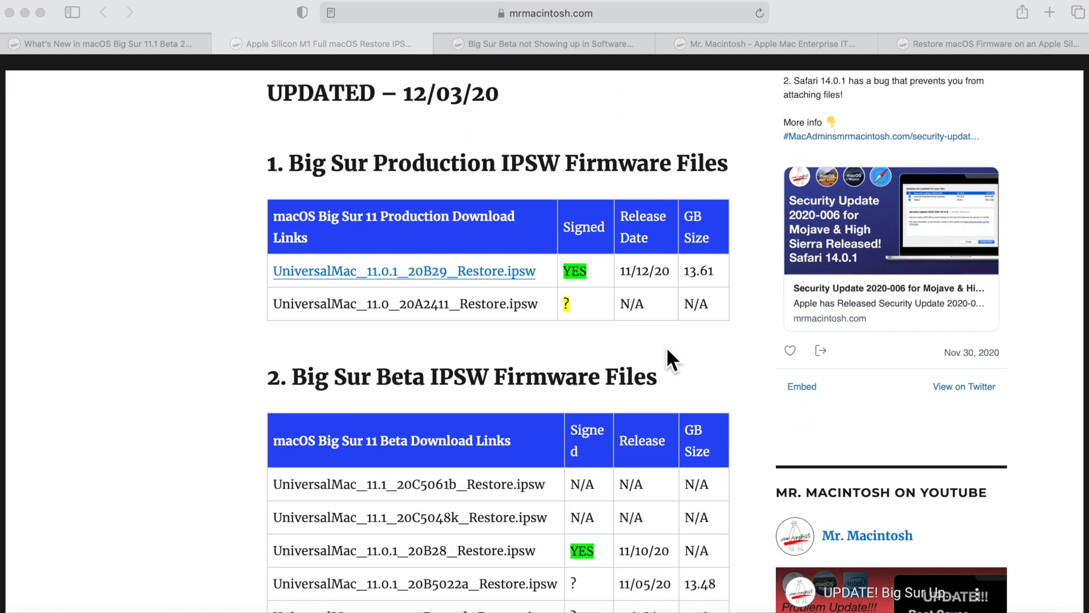
pyautogui.moveTo(374, 347)
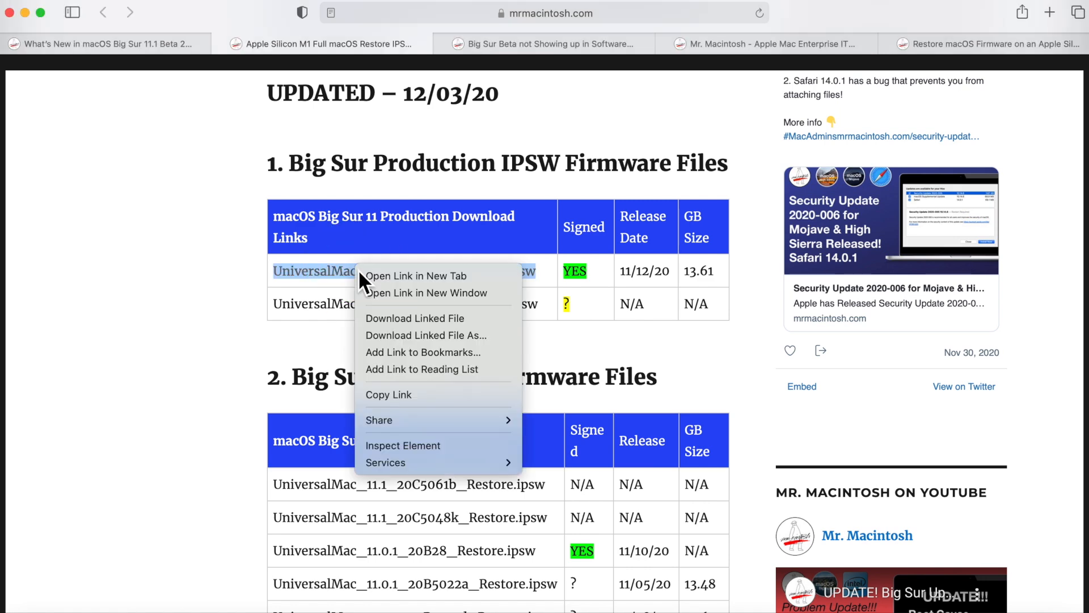
# - Paste the 20B29 restore IPSW download link into the address bar and view the Beta table
pyautogui.click(546, 12)
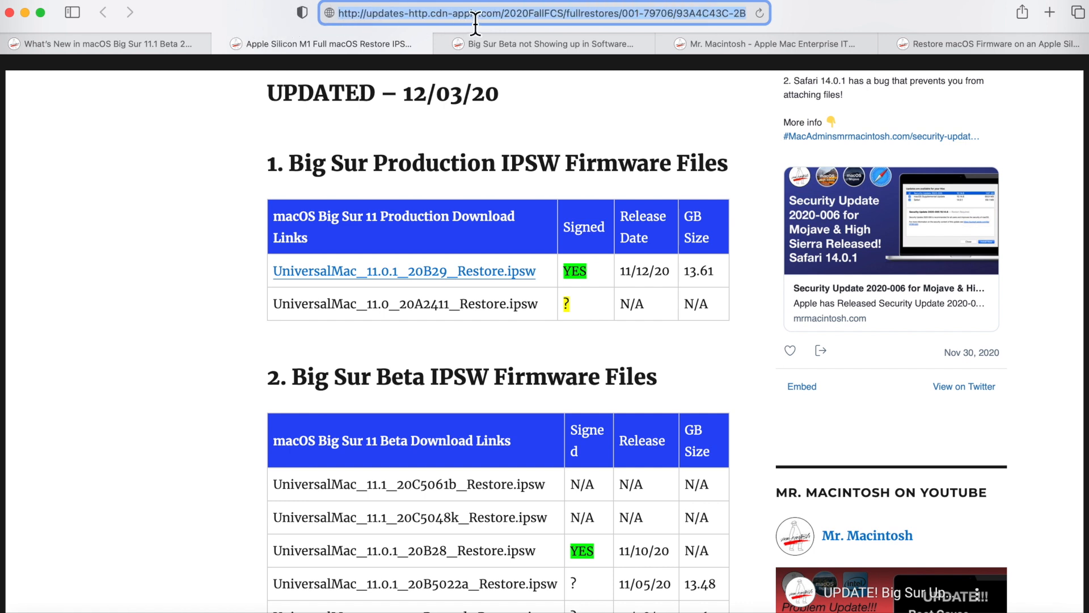
pyautogui.moveTo(432, 35)
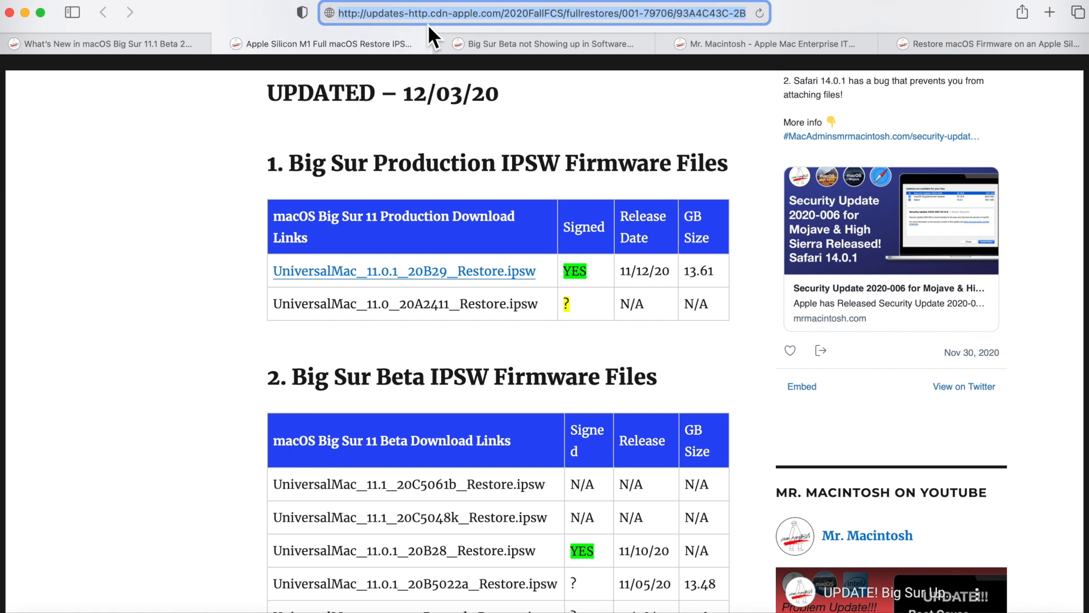
pyautogui.moveTo(490, 24)
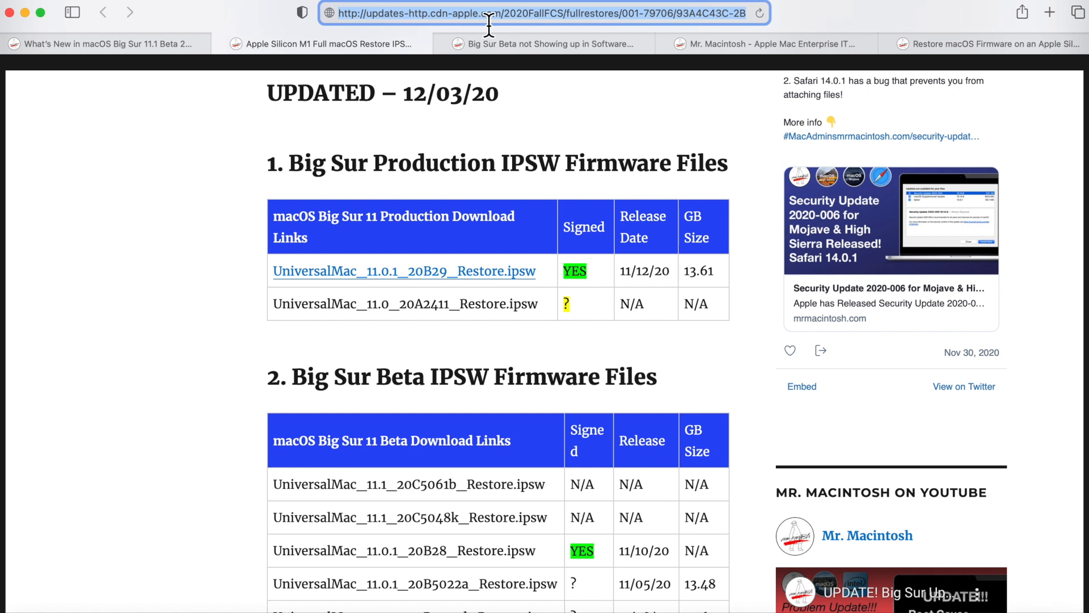
pyautogui.moveTo(549, 34)
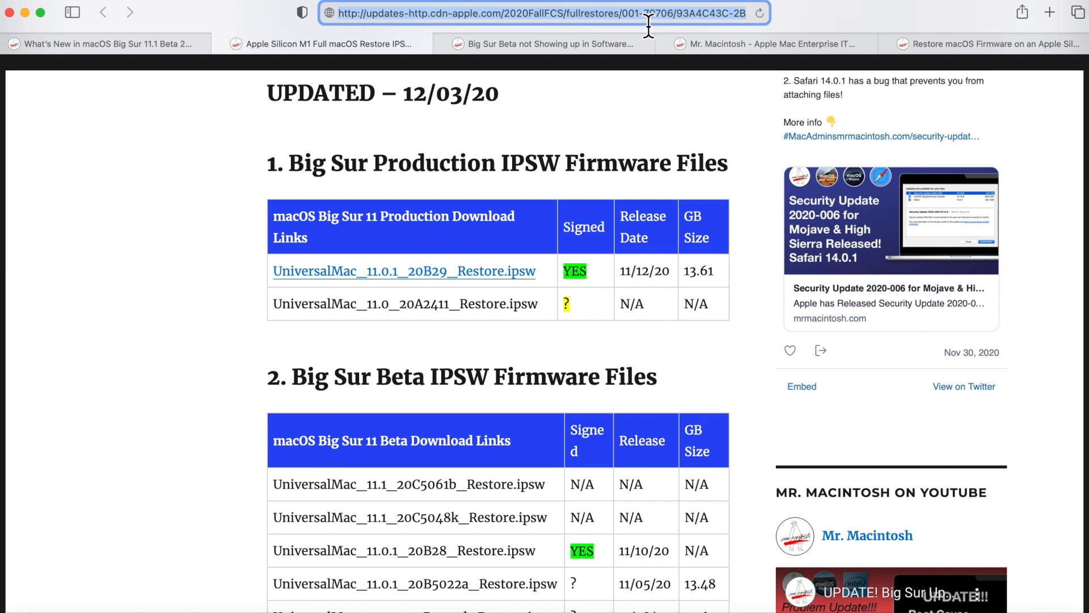
pyautogui.moveTo(396, 302)
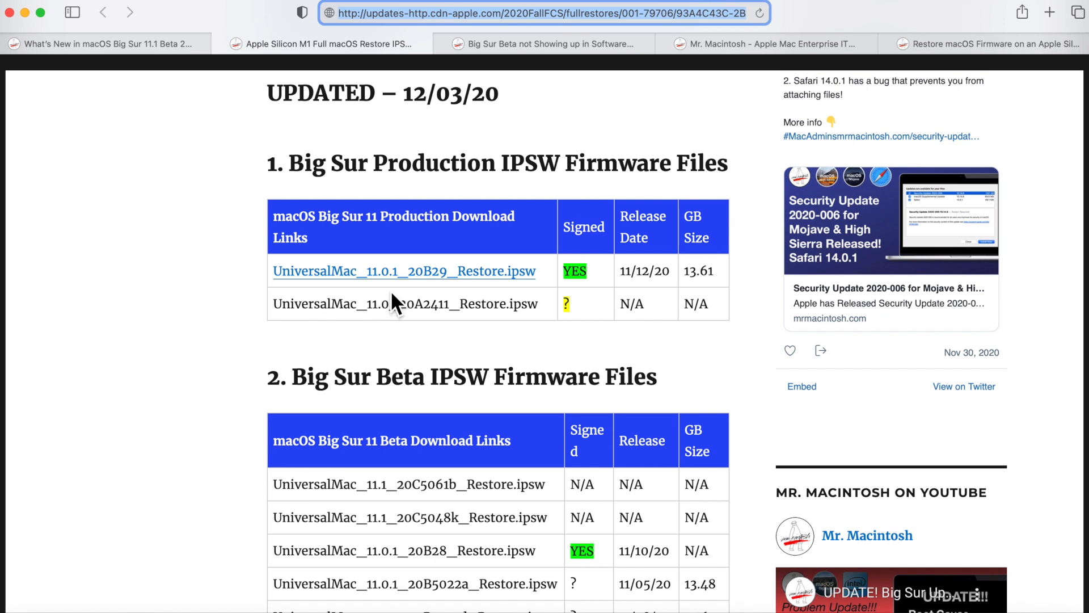
pyautogui.moveTo(518, 290)
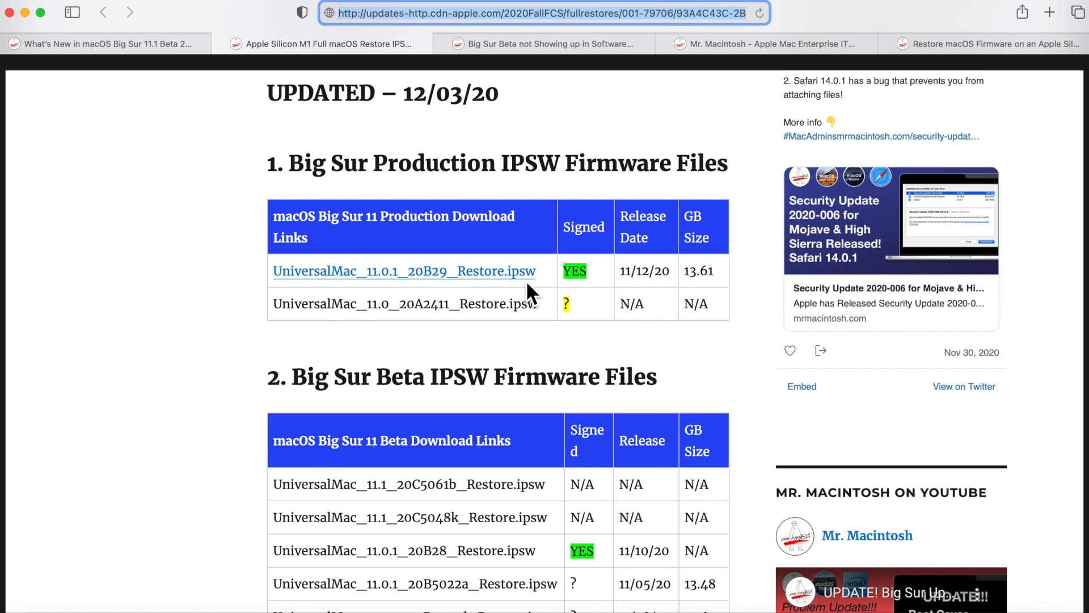
pyautogui.scroll(-3)
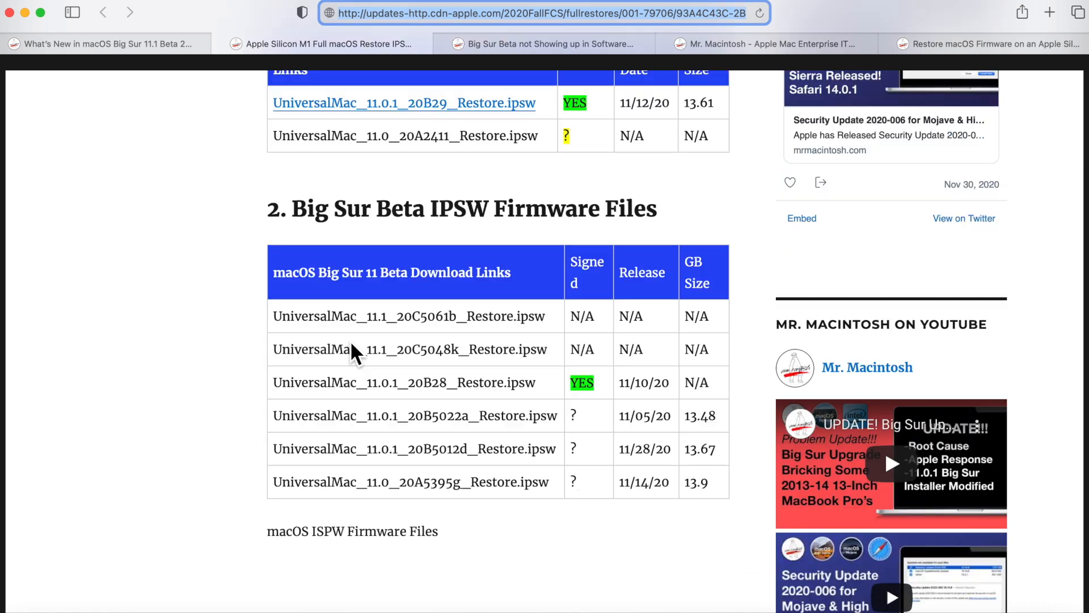
pyautogui.moveTo(445, 340)
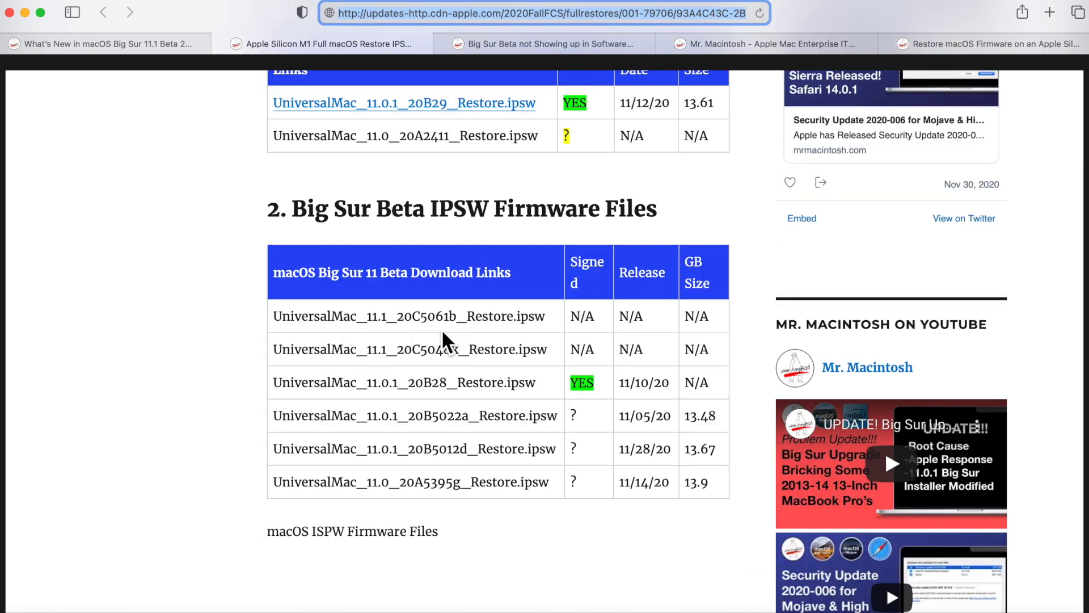
pyautogui.moveTo(545, 337)
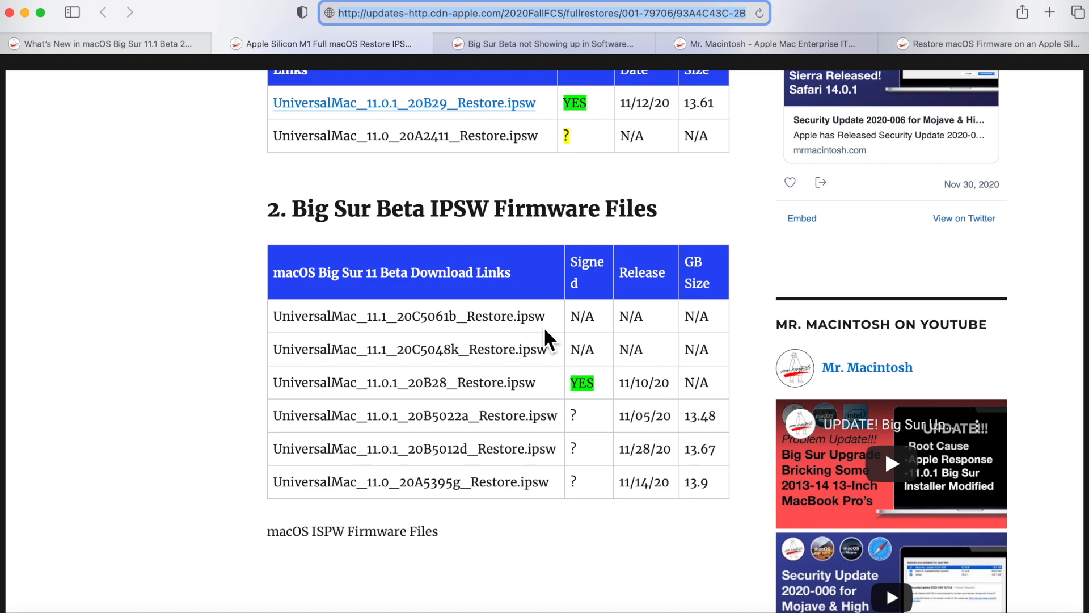